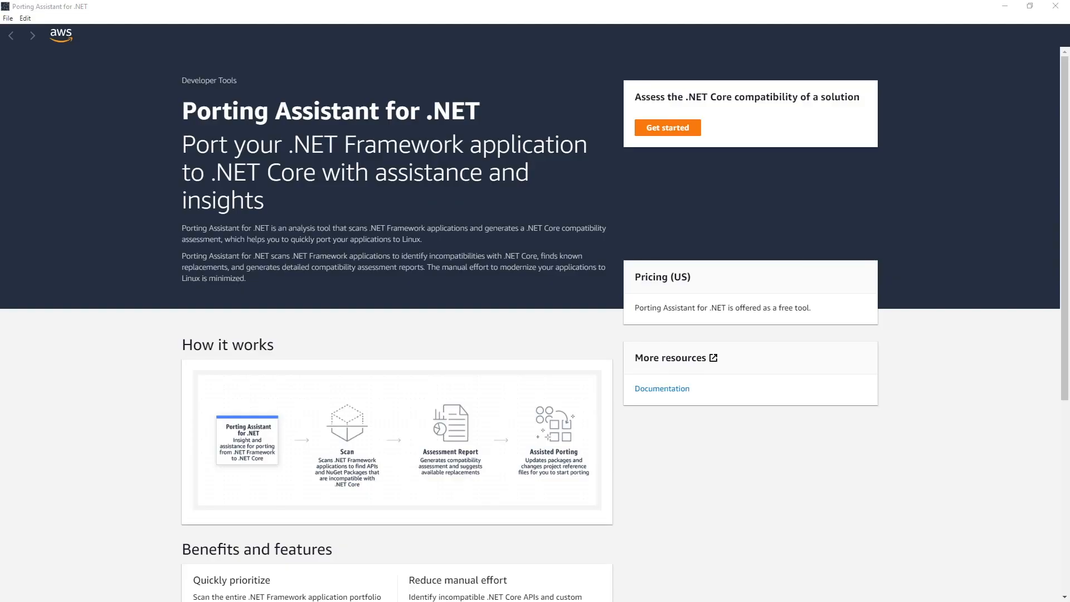
mouse_move(692, 139)
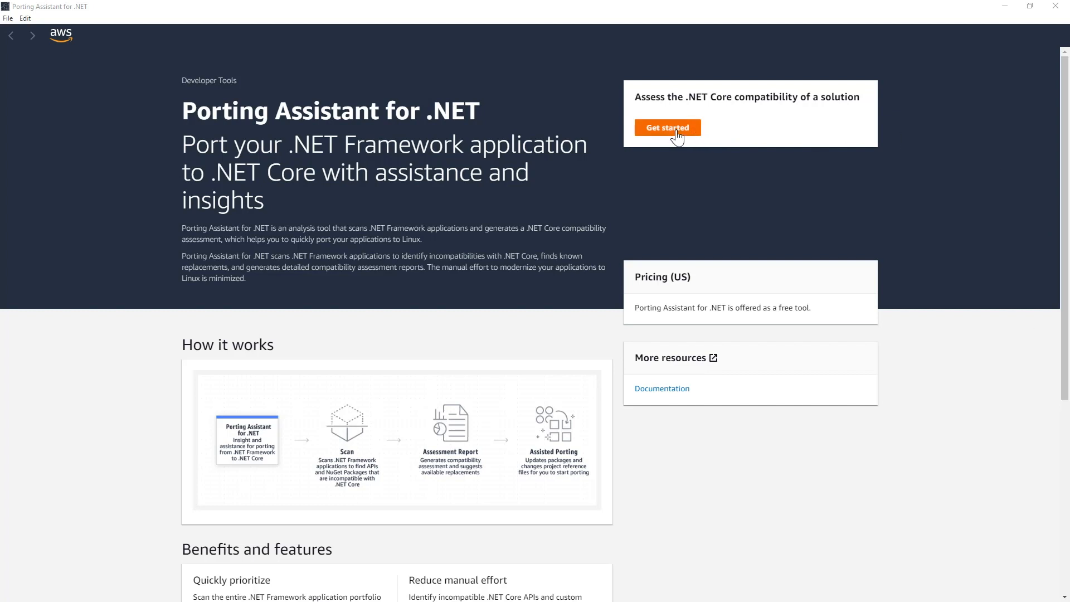
- Start a new .NET Core compatibility assessment via Get started on the welcome page
left_click(668, 127)
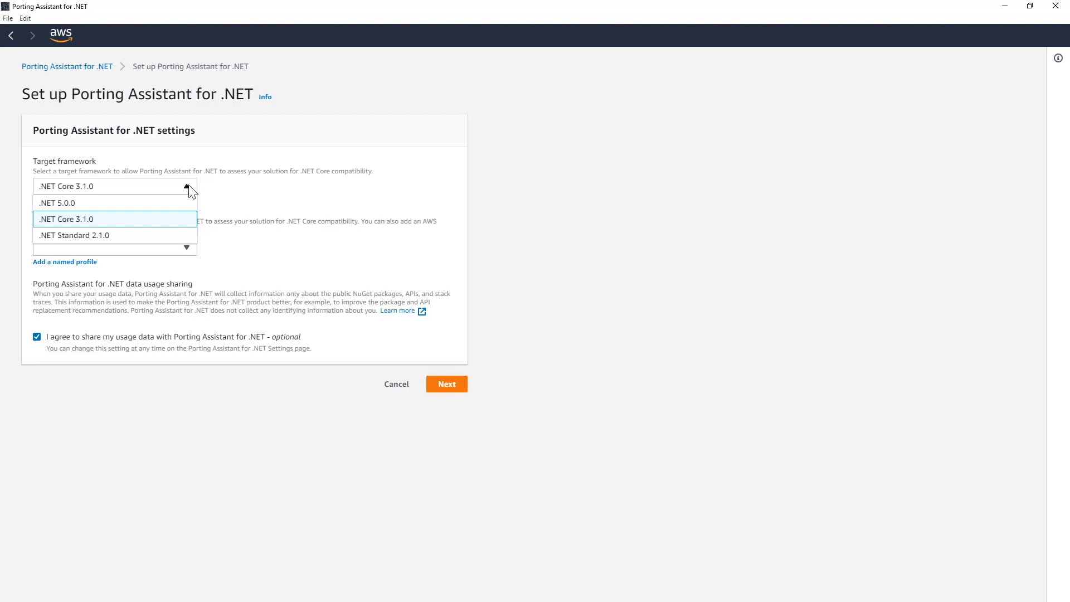
mouse_move(85, 210)
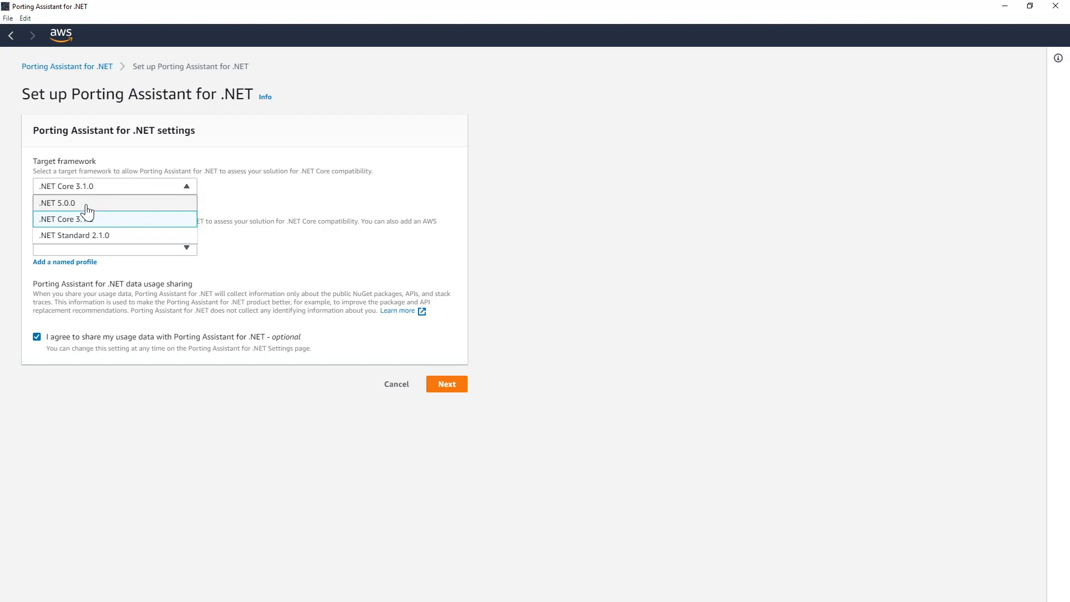
- Target .NET 5.0.0, select the available AWS named profile, and finish setup
left_click(59, 203)
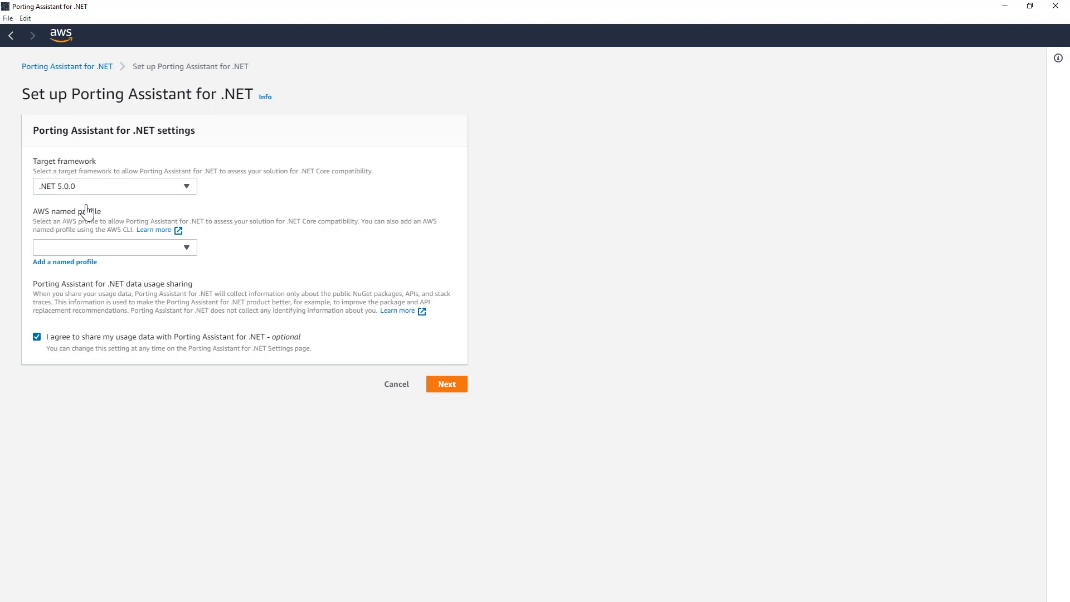
mouse_move(86, 211)
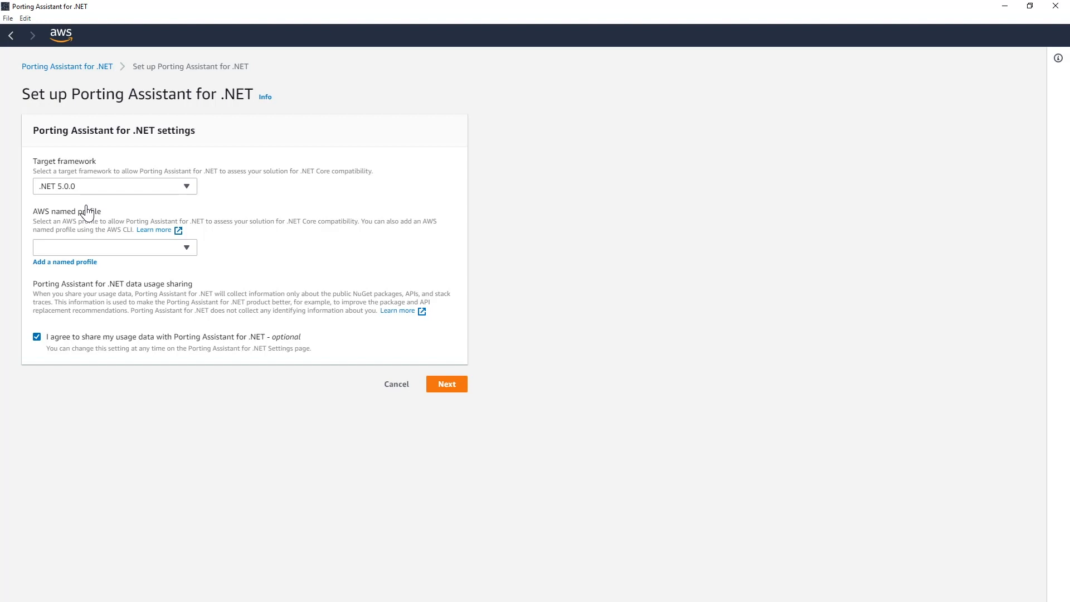
mouse_move(98, 212)
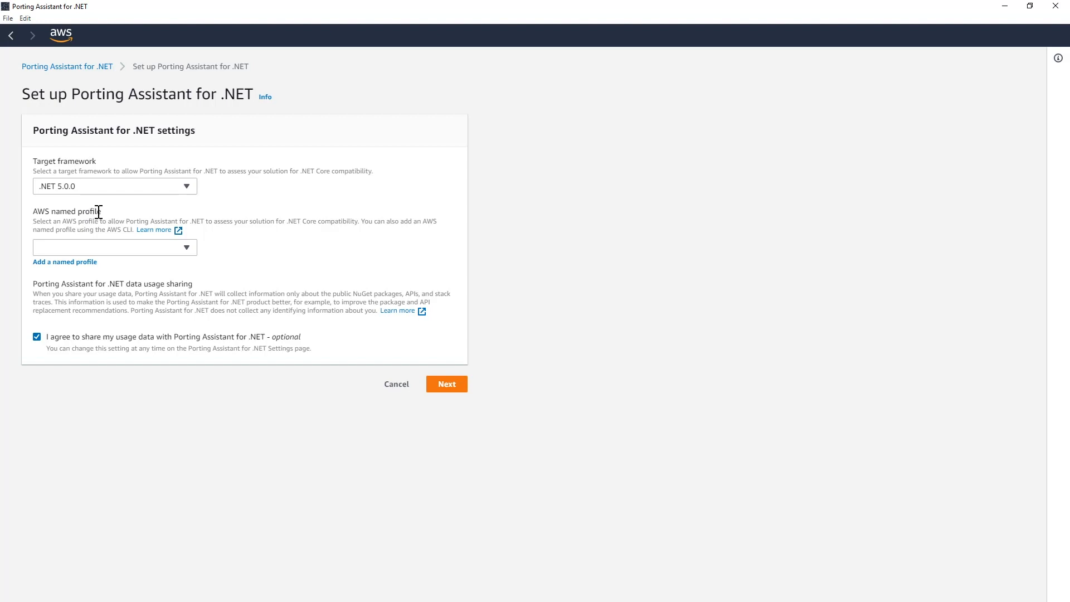
left_click(114, 247)
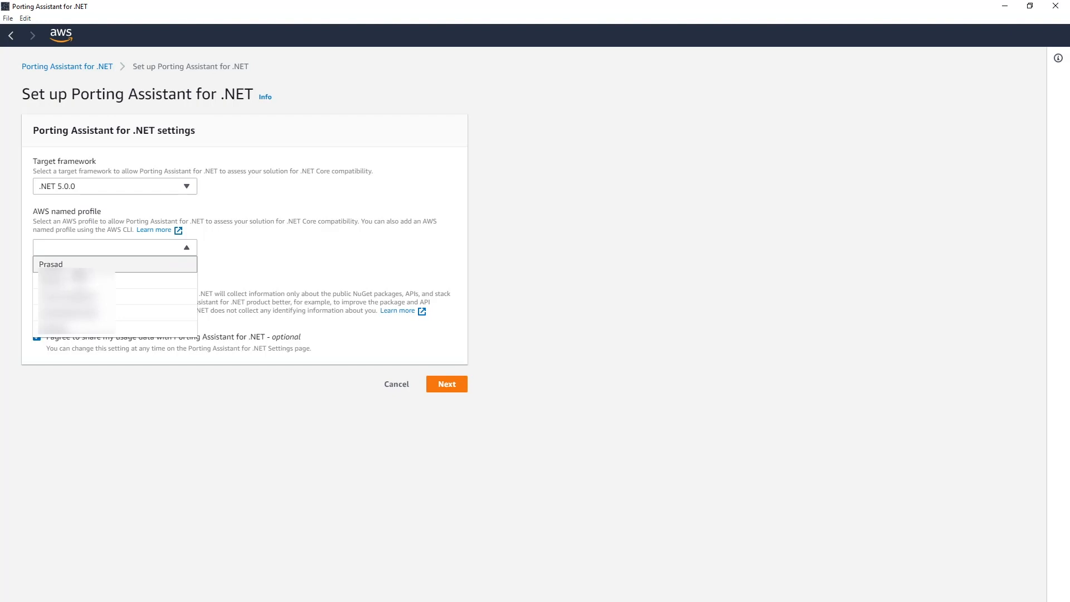
left_click(51, 264)
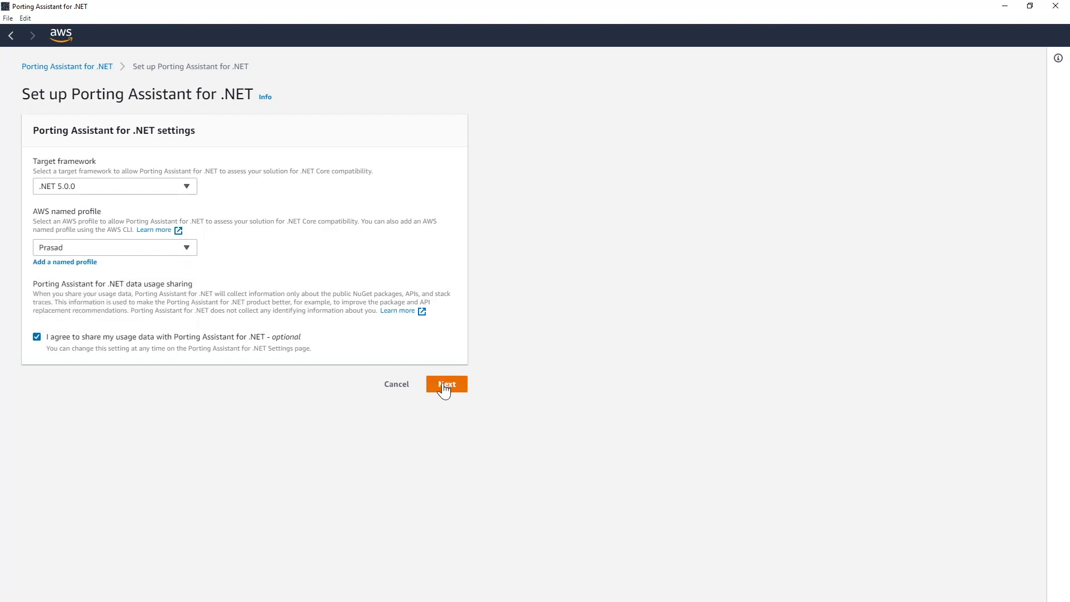
left_click(446, 384)
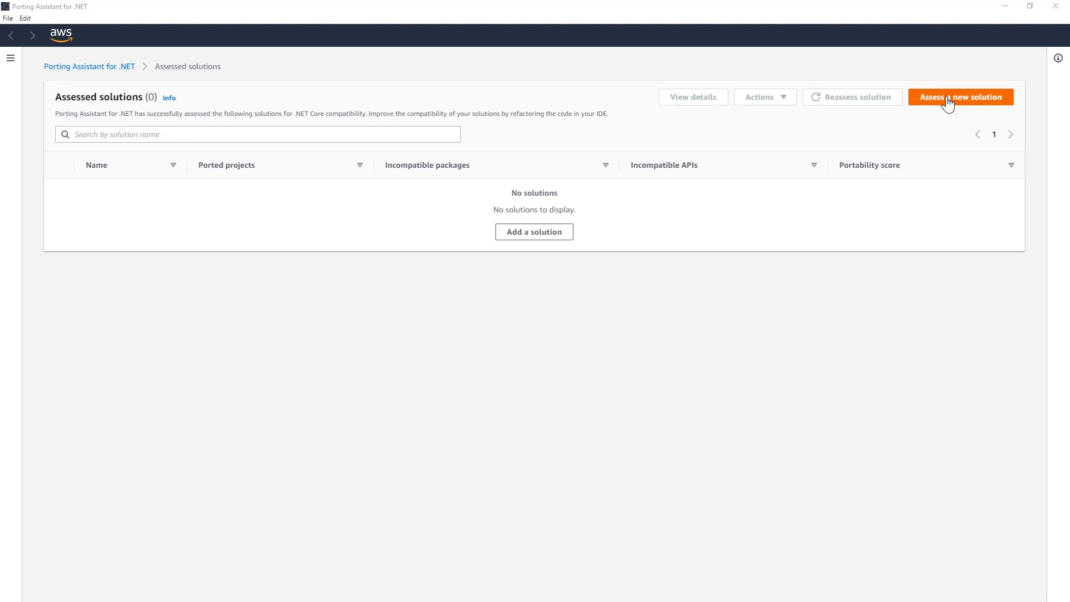
- Assess a new solution, choosing NopCommerce.sln as the solution file and running the assessment
left_click(960, 96)
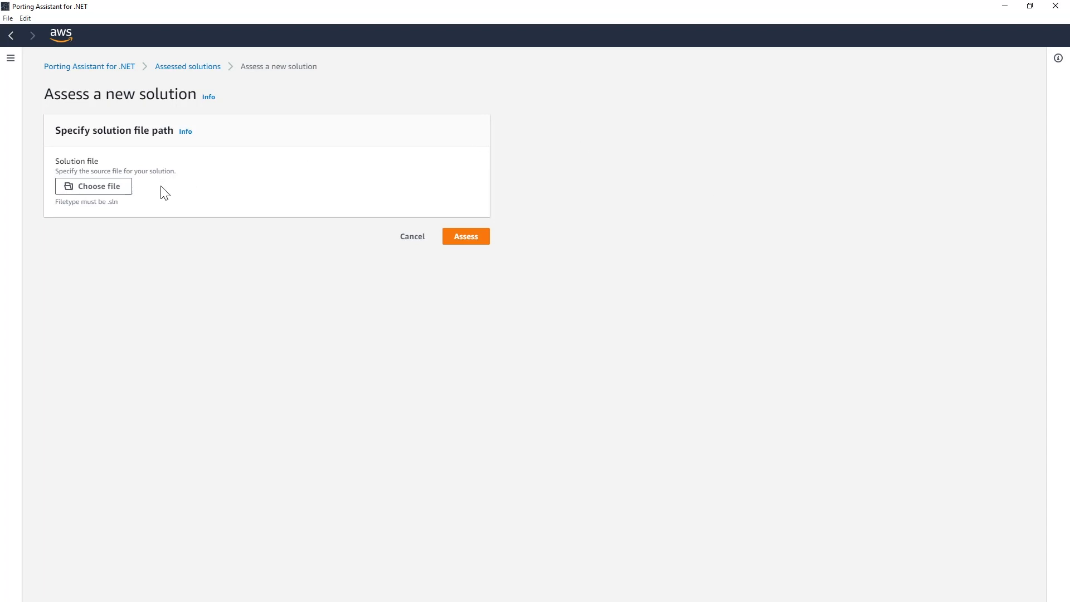
mouse_move(98, 189)
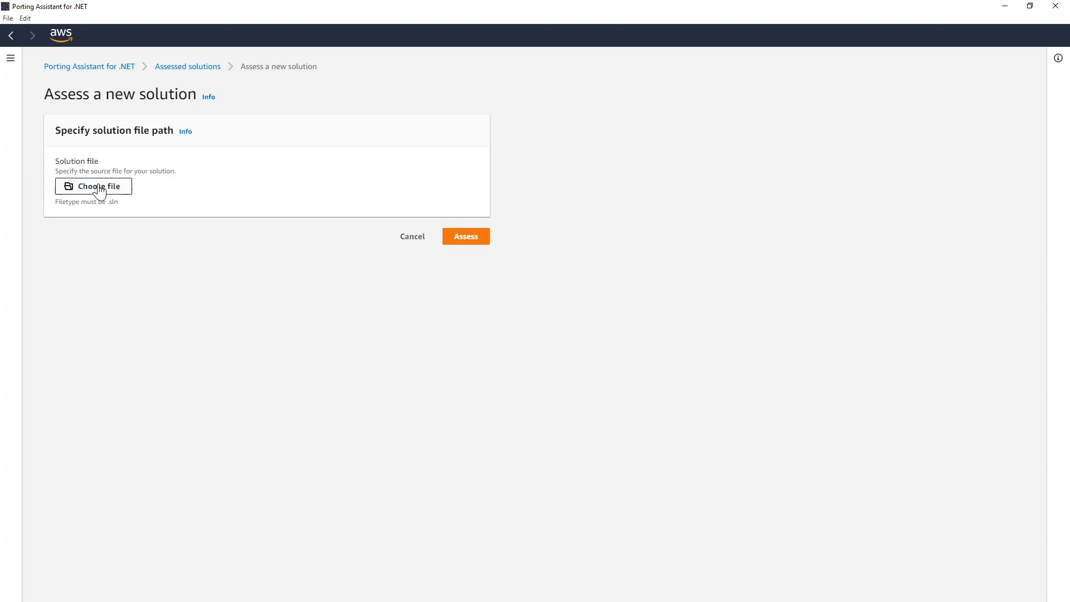
left_click(94, 186)
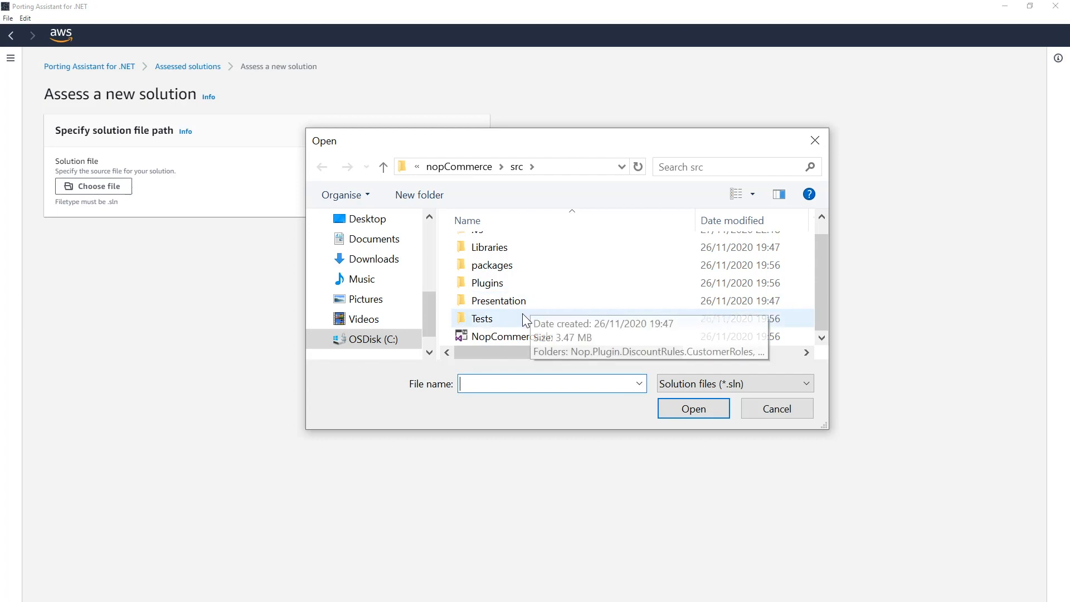
left_click(512, 336)
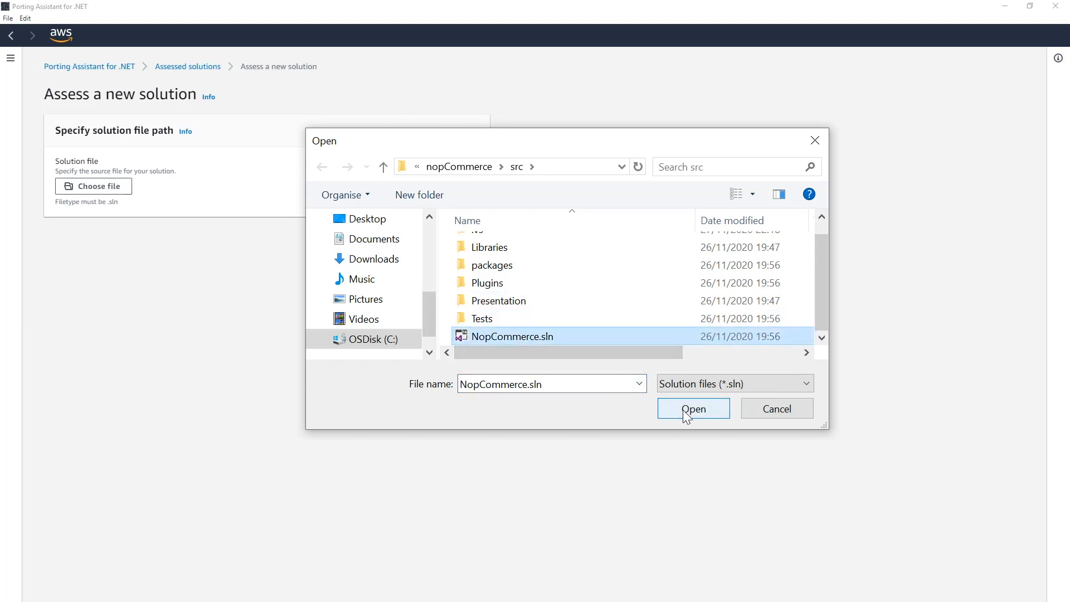
left_click(693, 409)
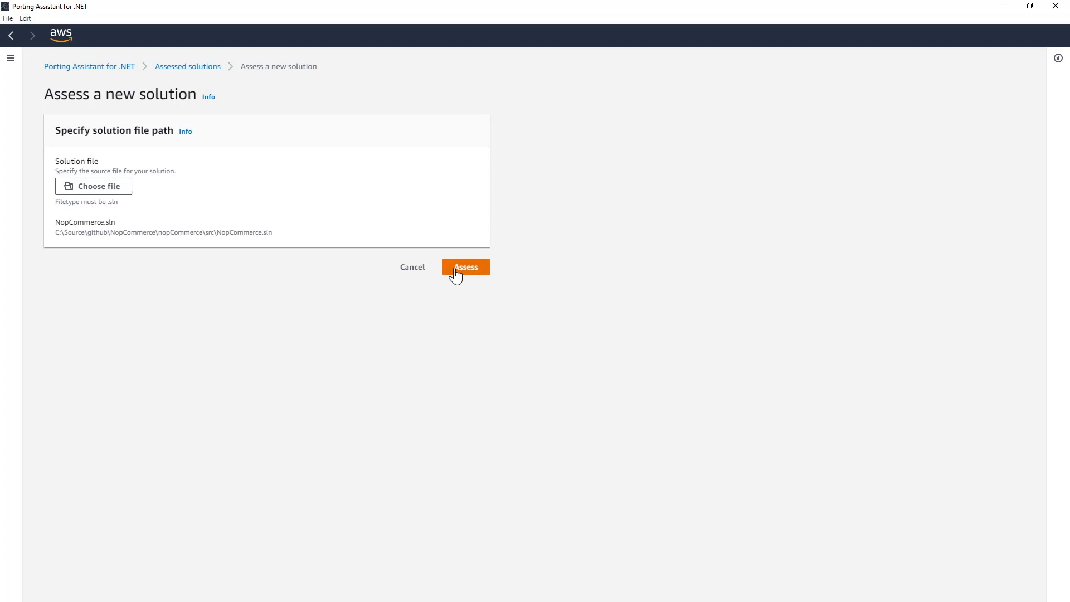
left_click(466, 267)
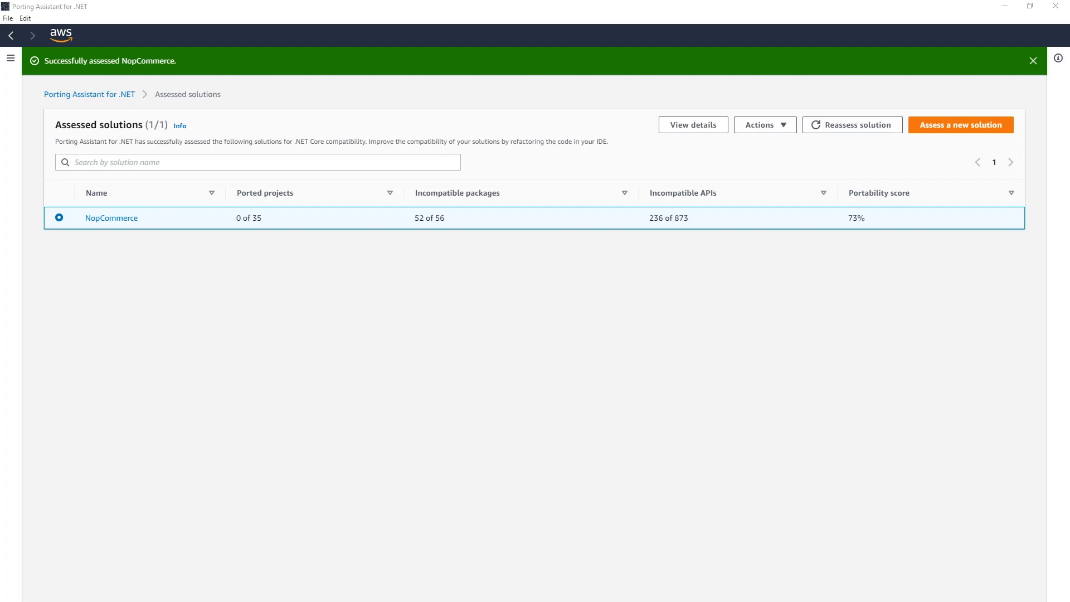
mouse_move(954, 252)
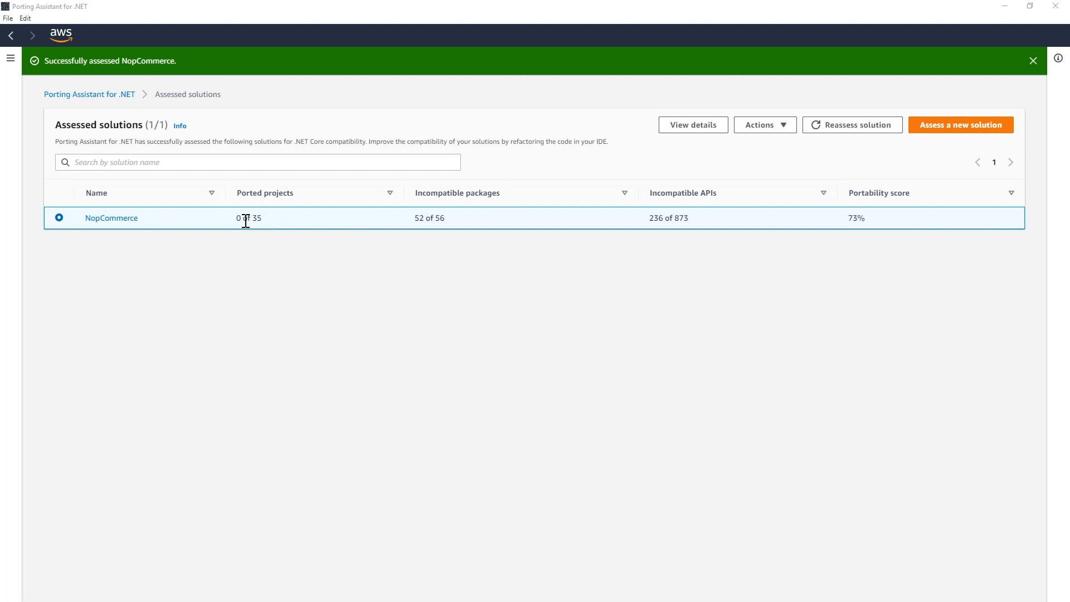
mouse_move(314, 230)
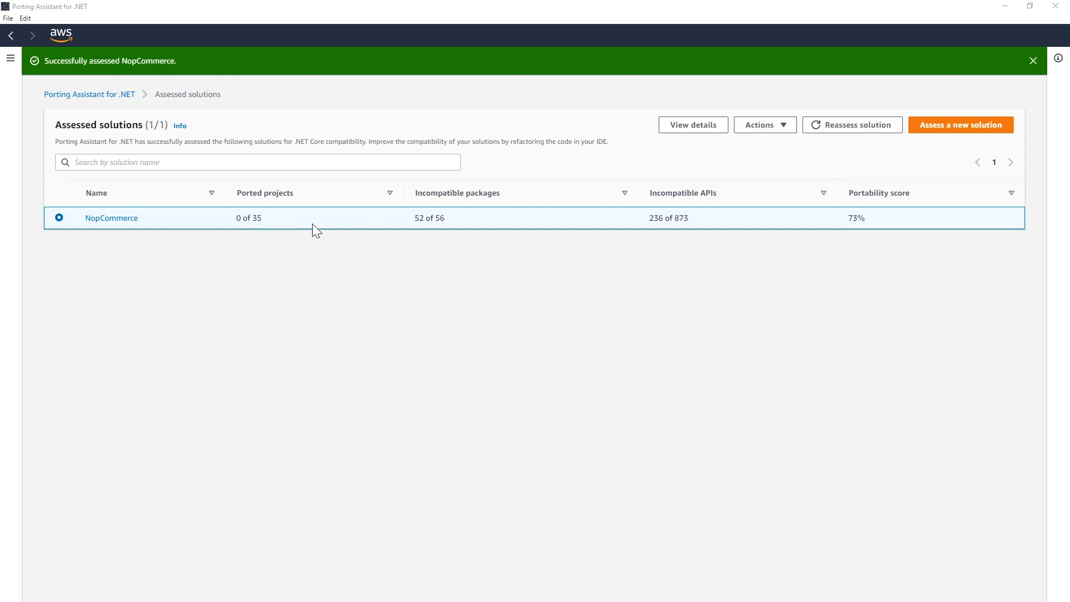
mouse_move(446, 236)
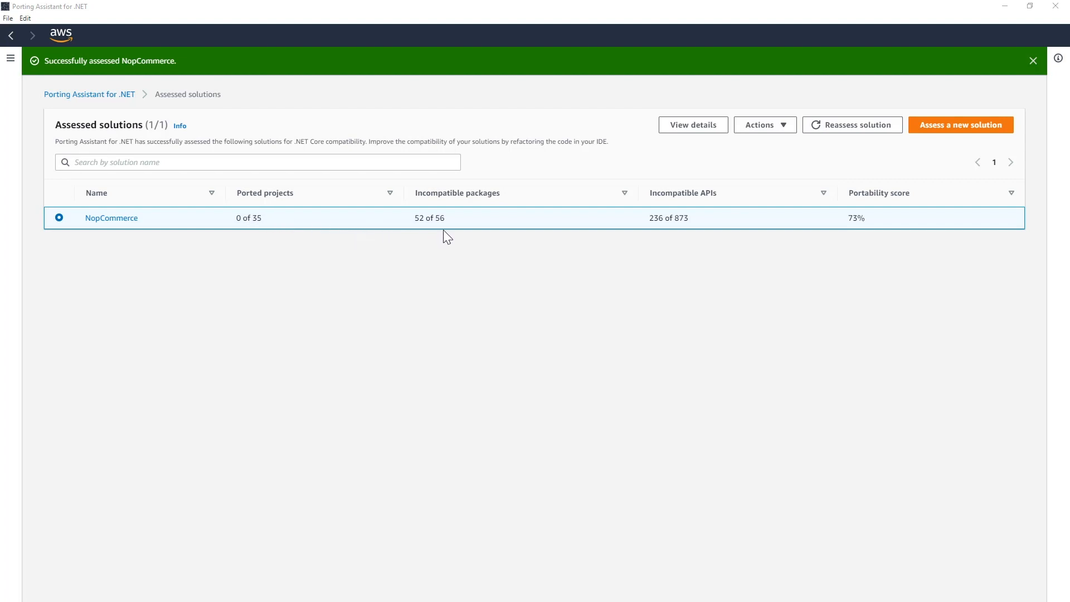
mouse_move(694, 217)
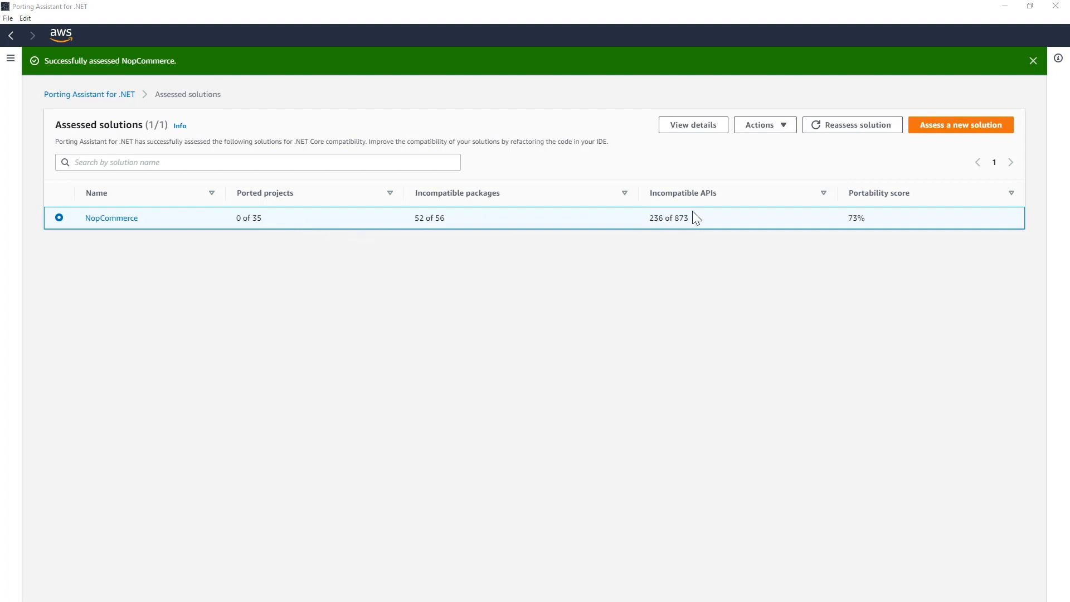
mouse_move(896, 221)
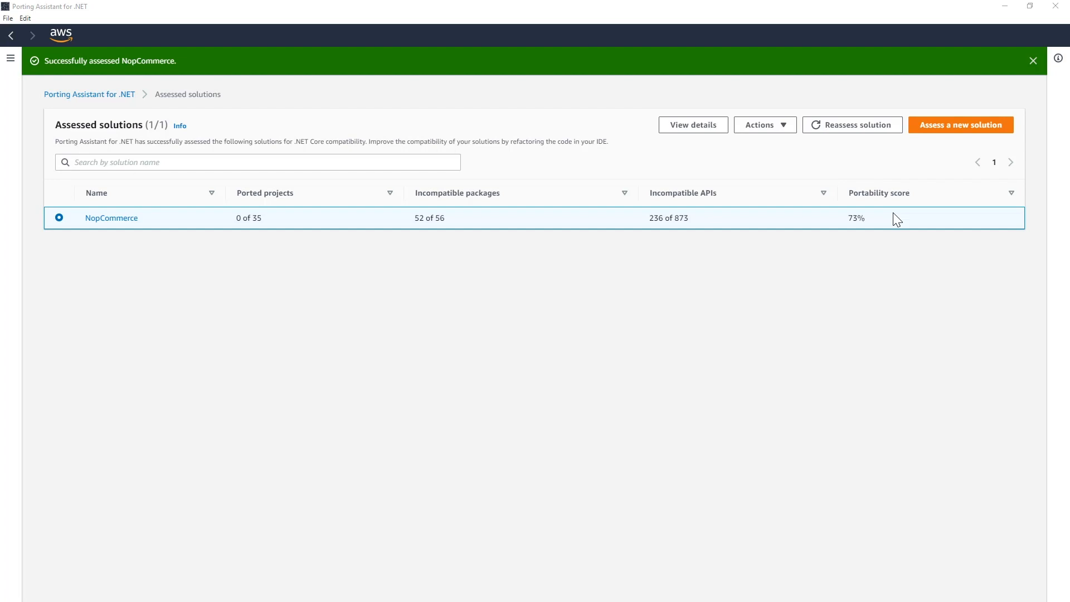
mouse_move(636, 288)
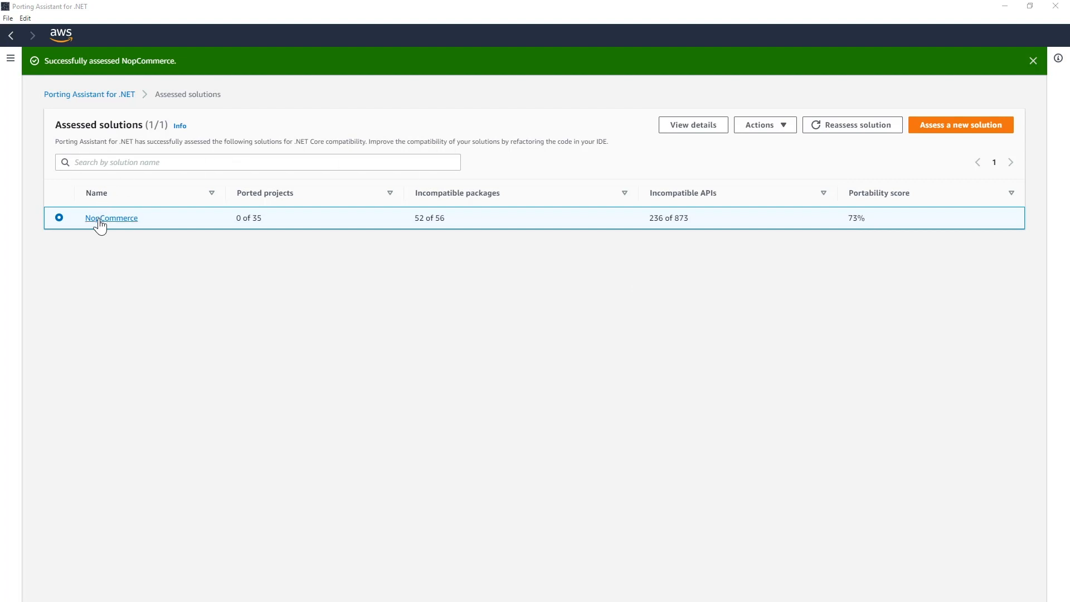
- Open the NopCommerce assessment details from the Assessed solutions table
left_click(111, 218)
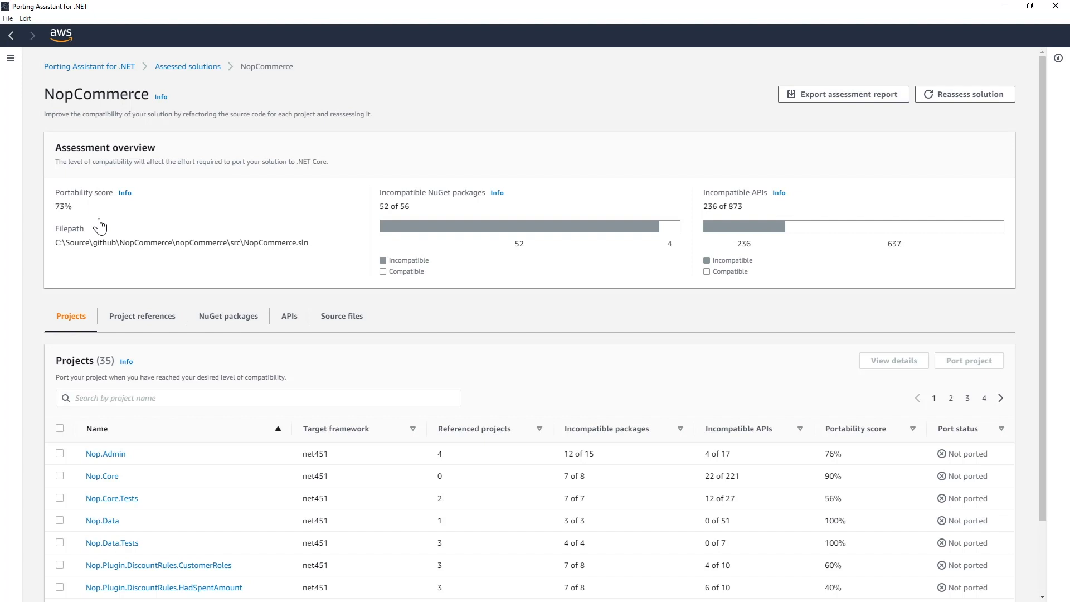
mouse_move(98, 210)
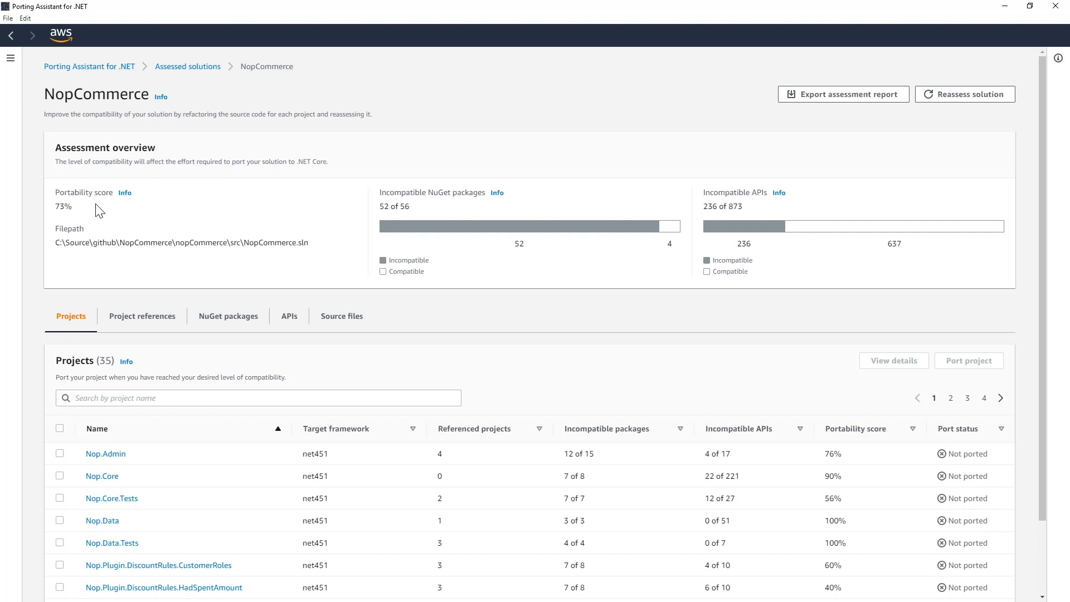
- Switch the NopCommerce assessment to the Project references graph
scroll("down", 3)
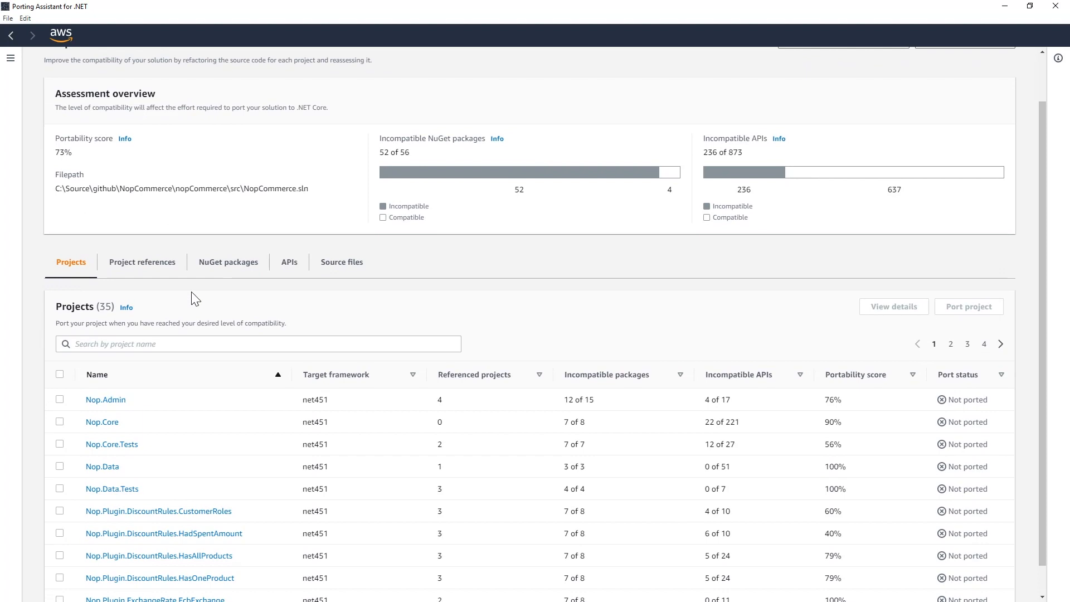
scroll("down", 3)
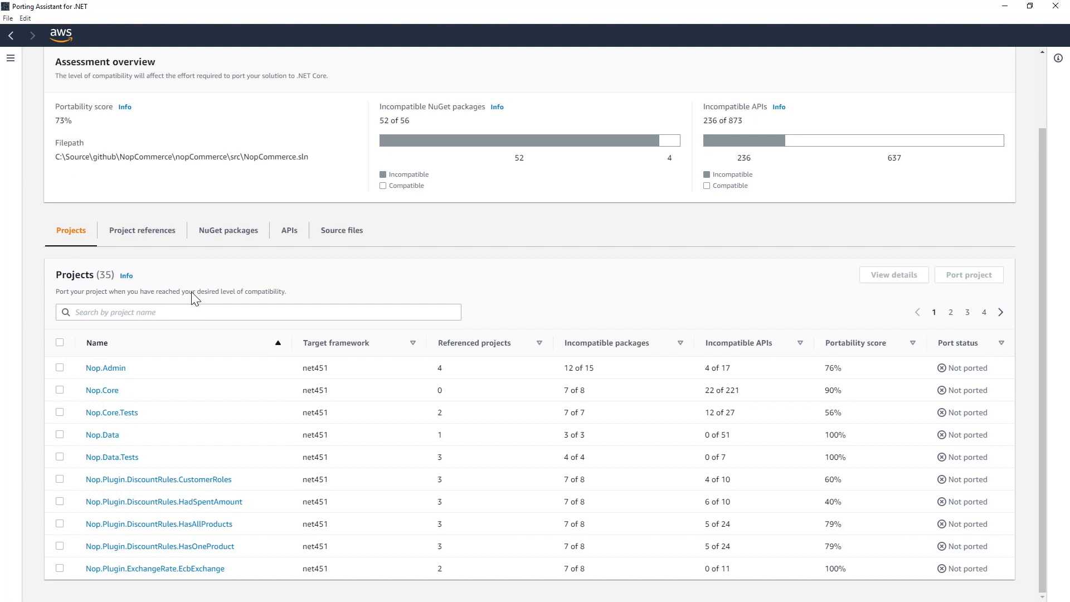
mouse_move(82, 318)
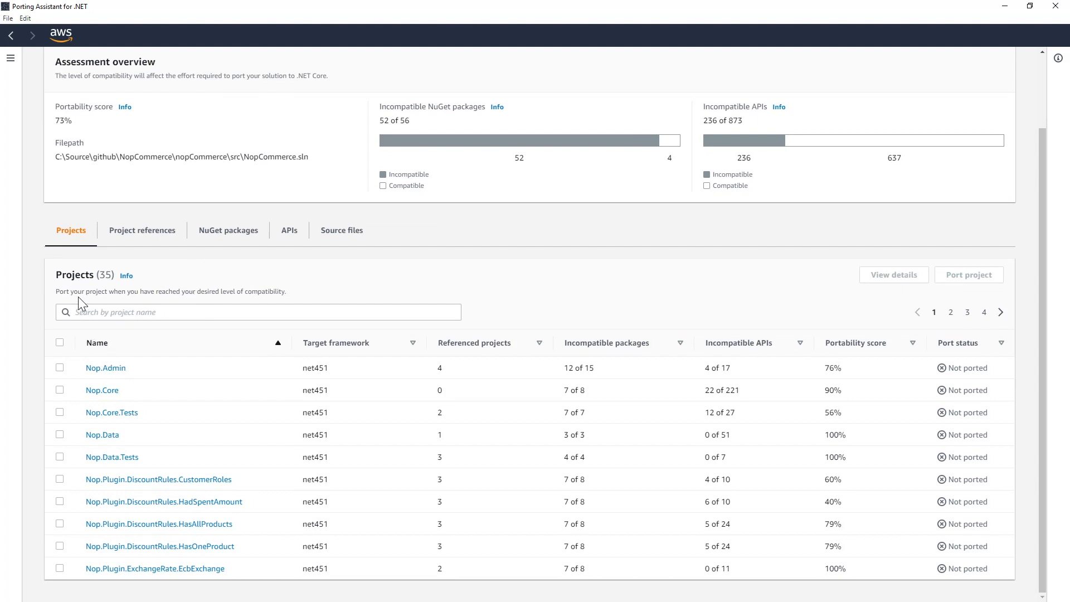
mouse_move(136, 331)
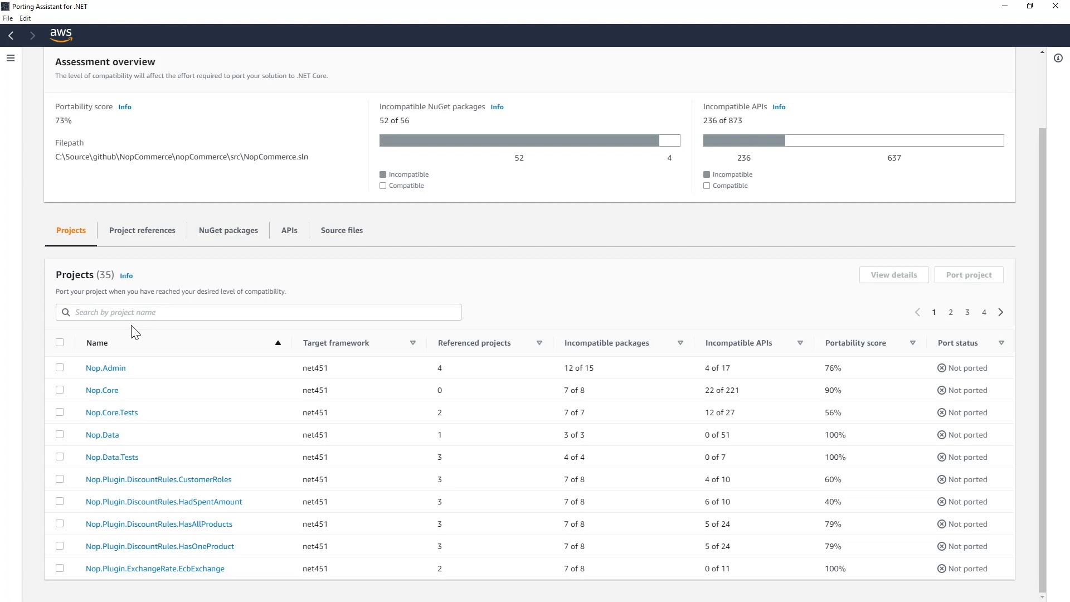
mouse_move(345, 370)
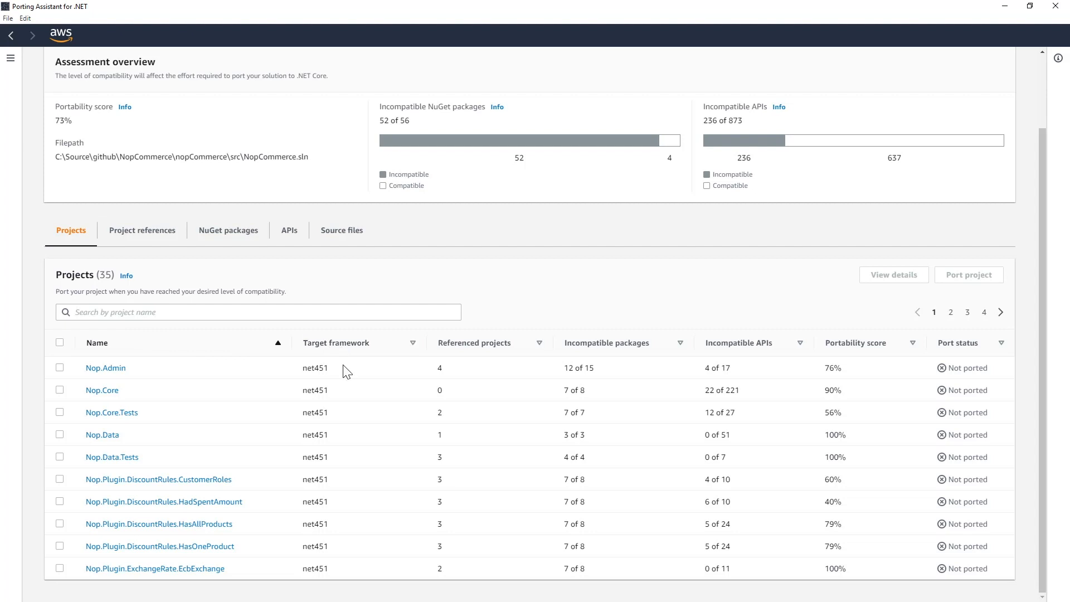
mouse_move(470, 380)
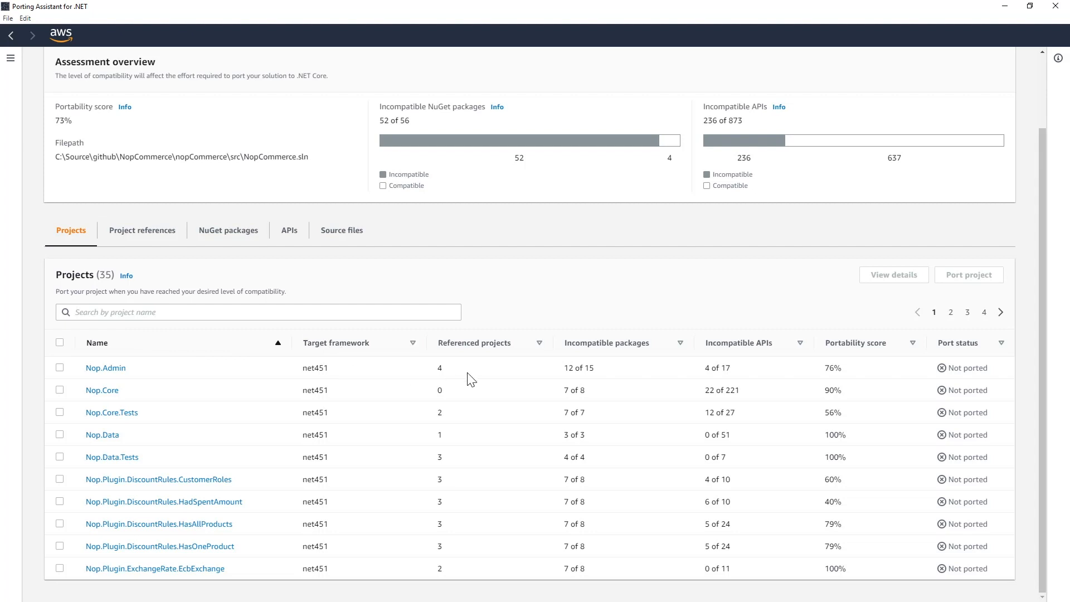
mouse_move(552, 370)
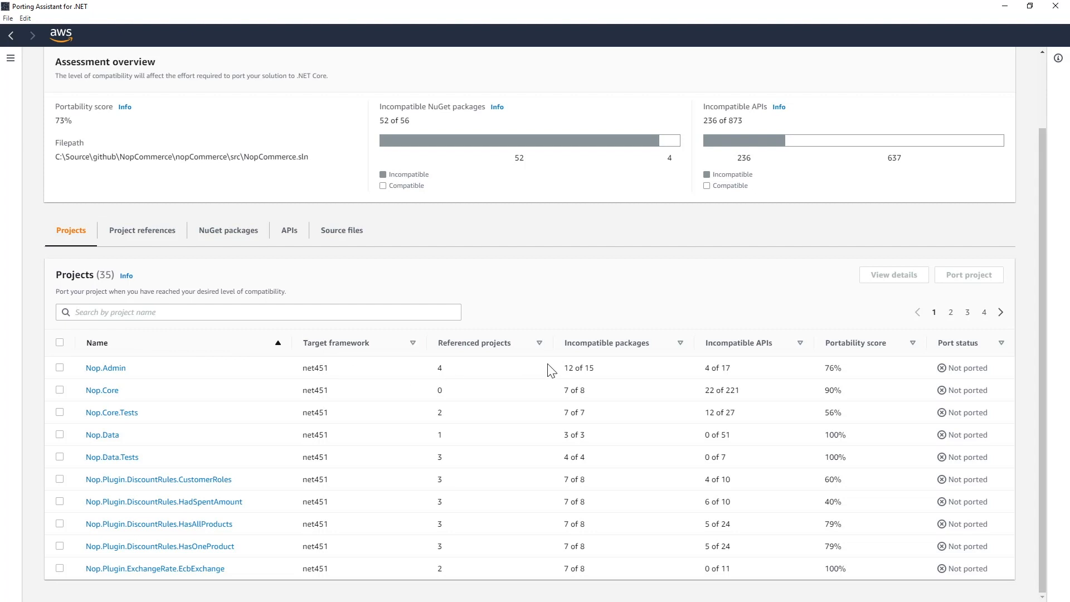
mouse_move(618, 372)
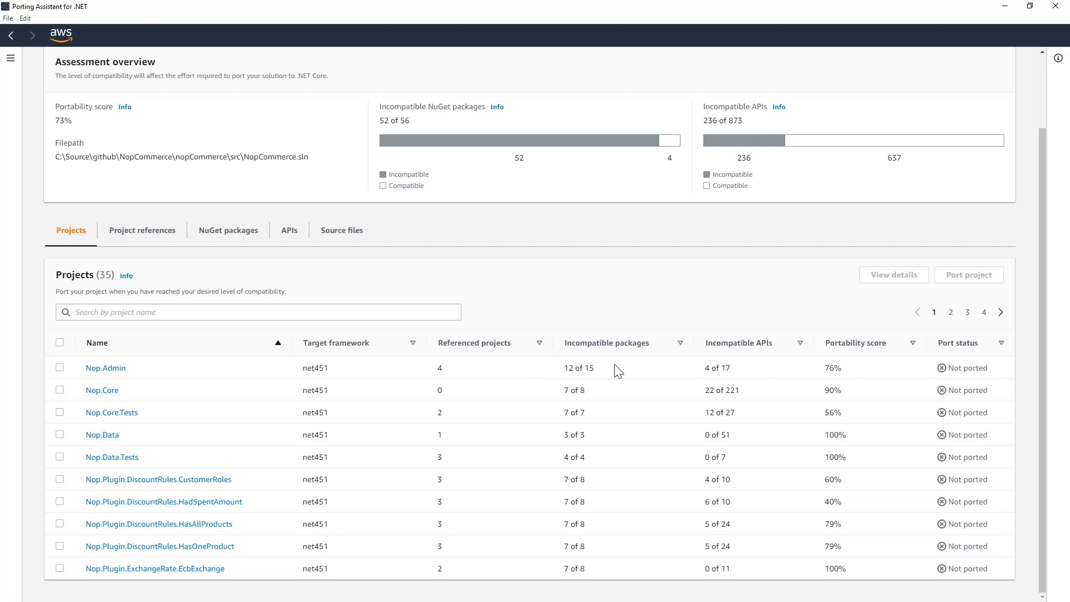
mouse_move(745, 361)
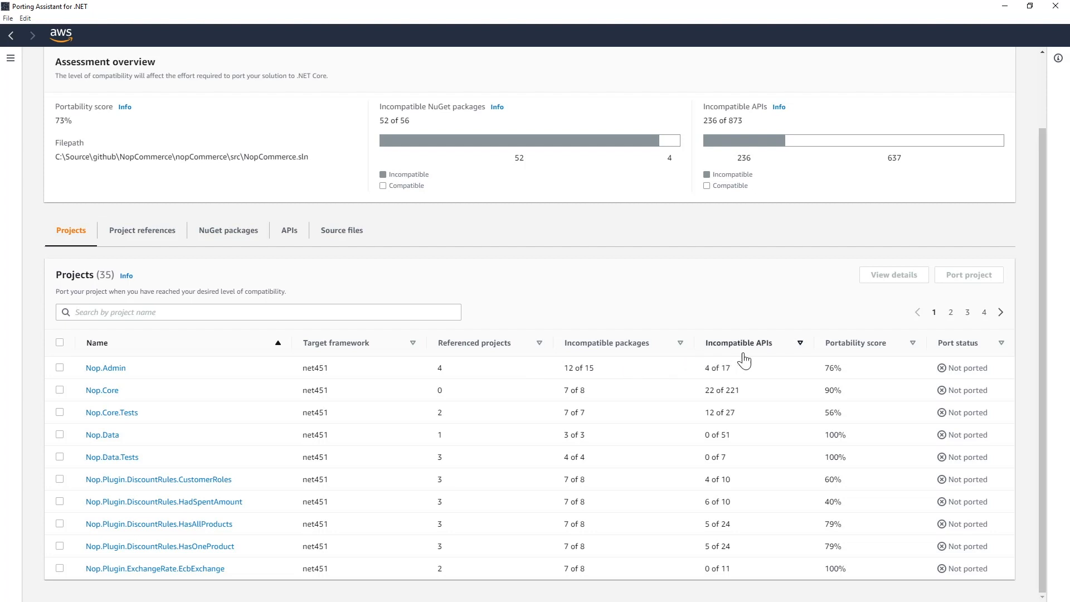
mouse_move(855, 370)
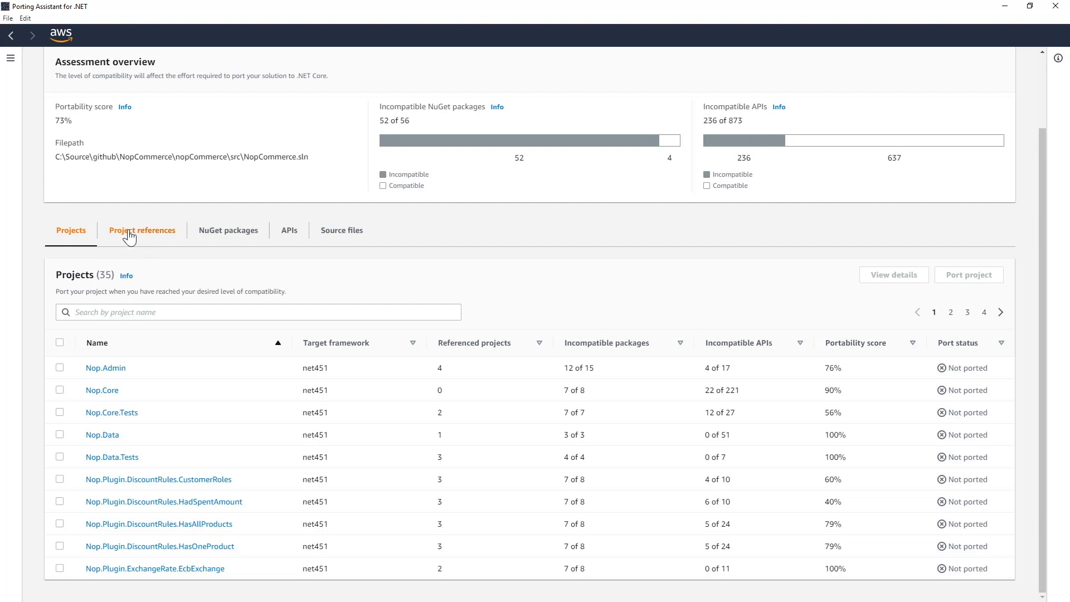
left_click(142, 230)
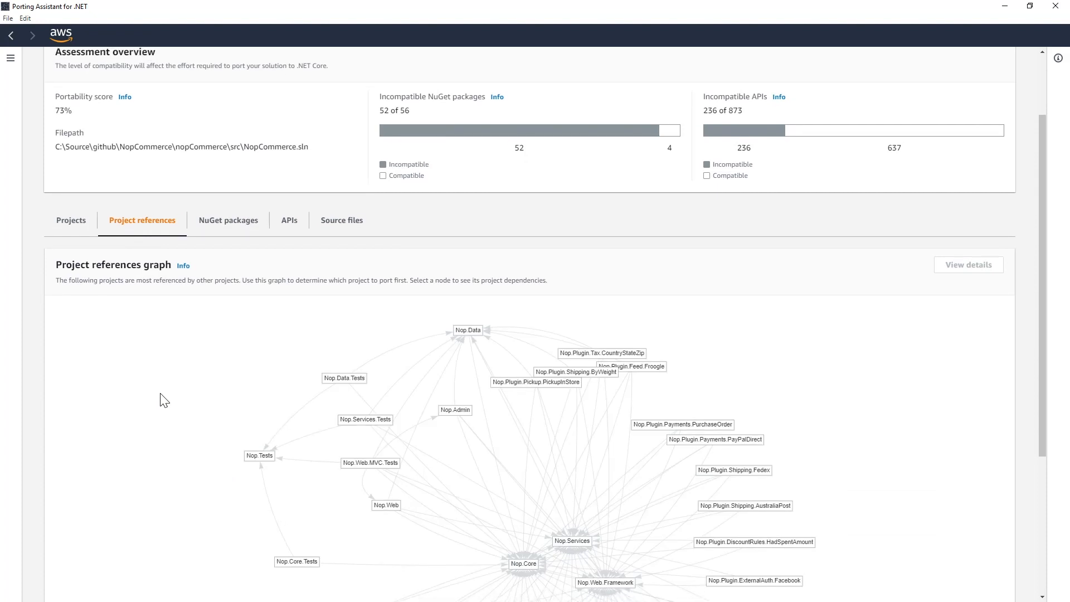
- Highlight Nop.Admin's dependencies in the graph, then move to the NuGet packages list
scroll("down", 3)
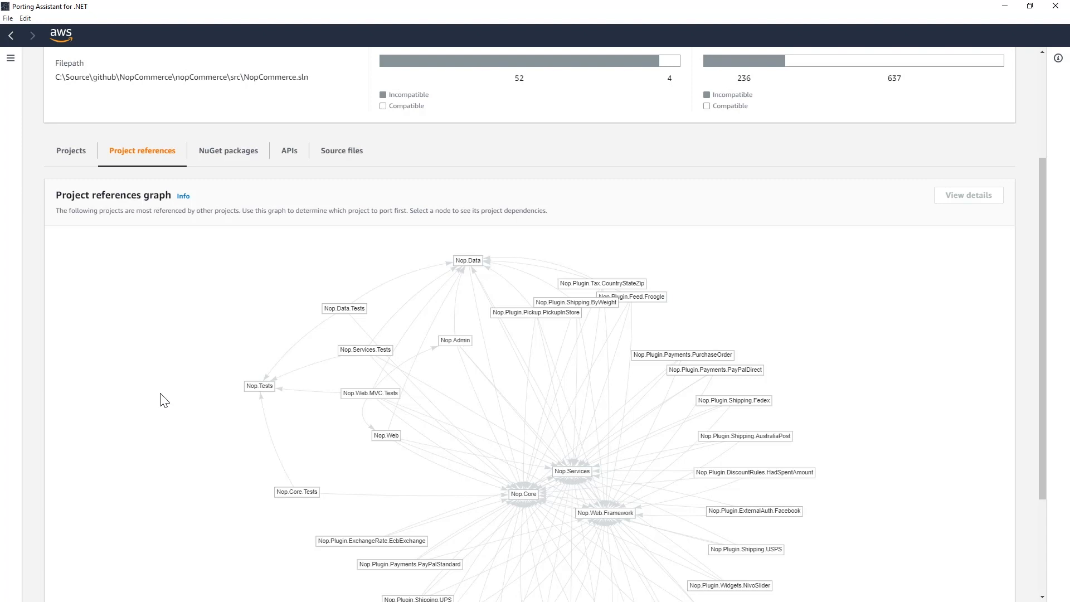
mouse_move(459, 327)
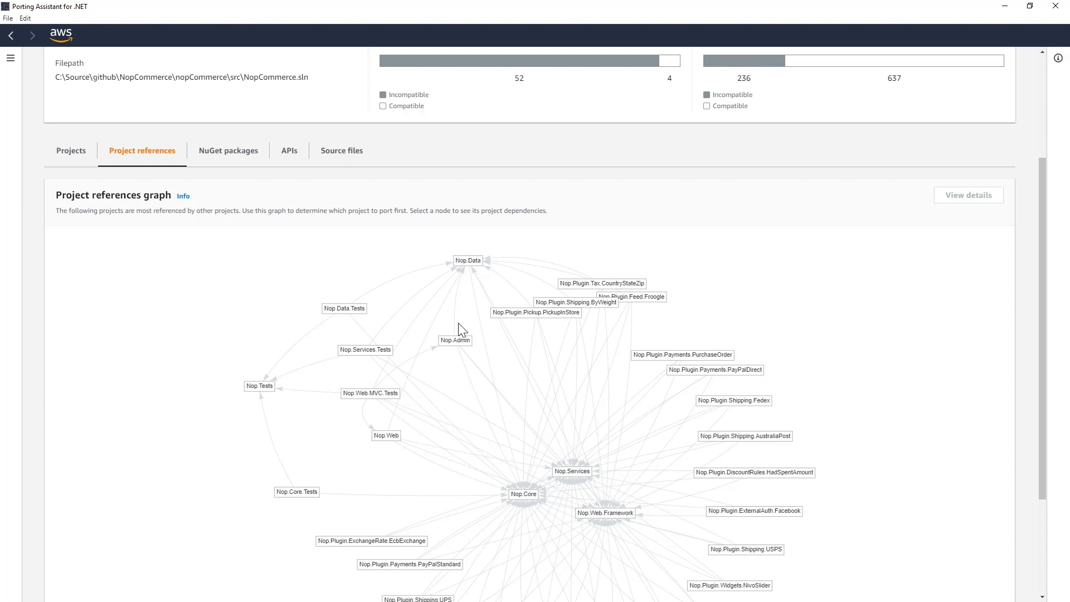
left_click(454, 340)
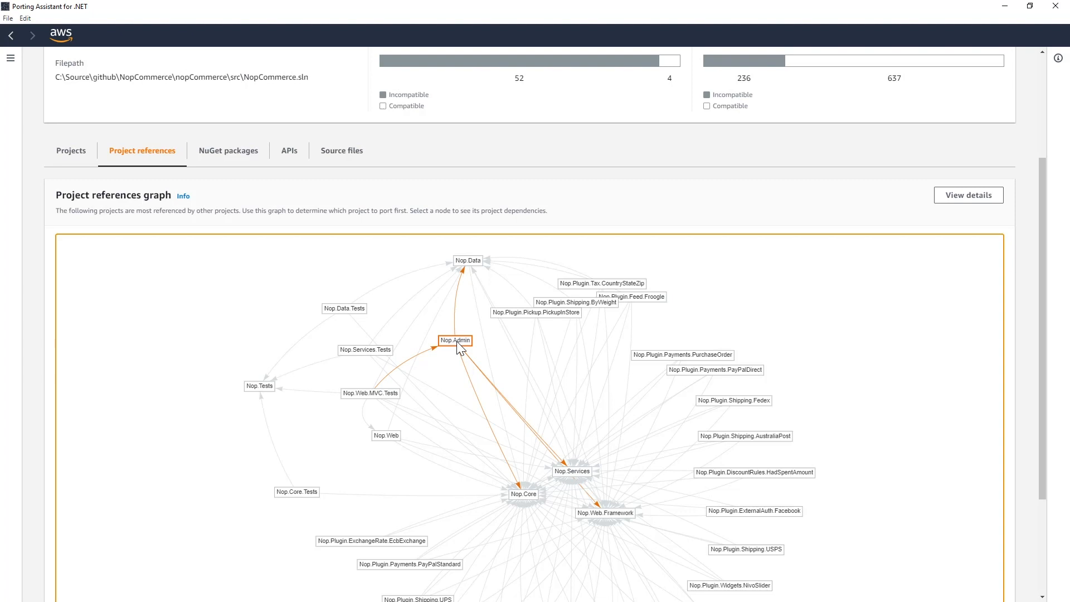
mouse_move(230, 164)
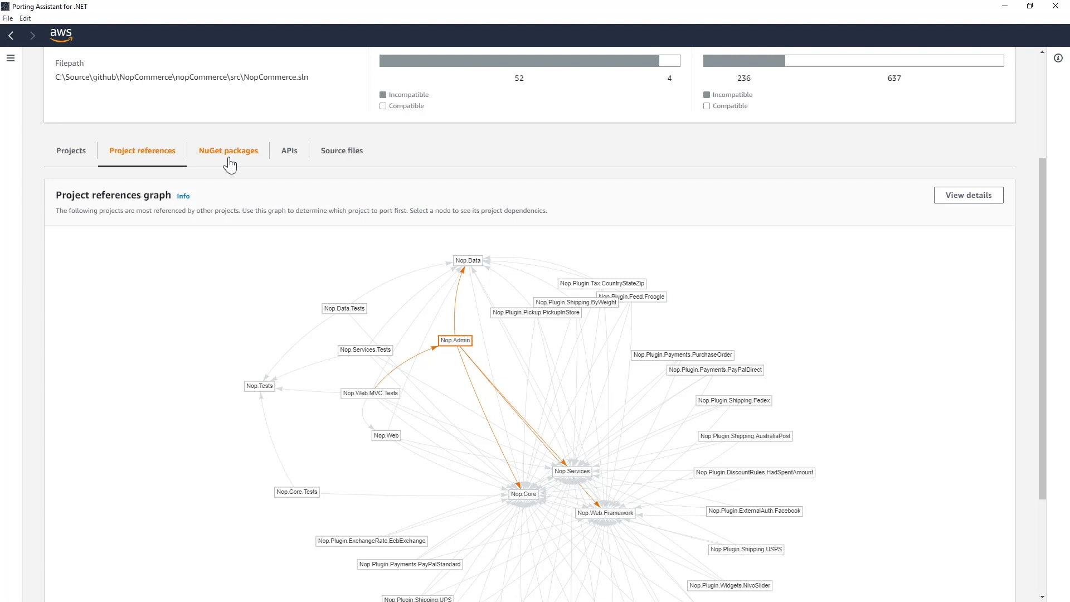
left_click(228, 151)
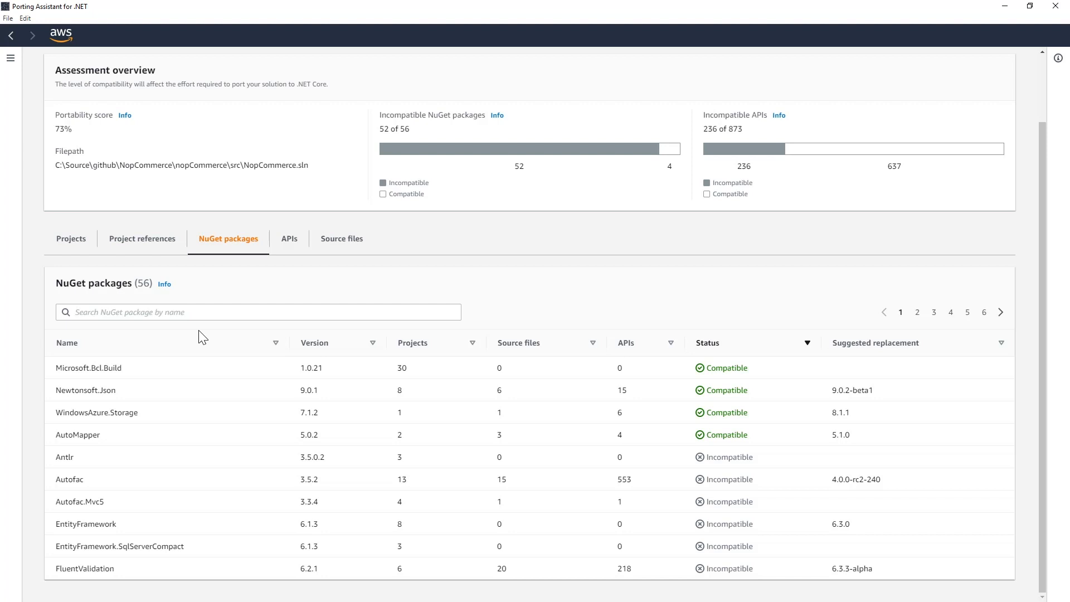
mouse_move(76, 435)
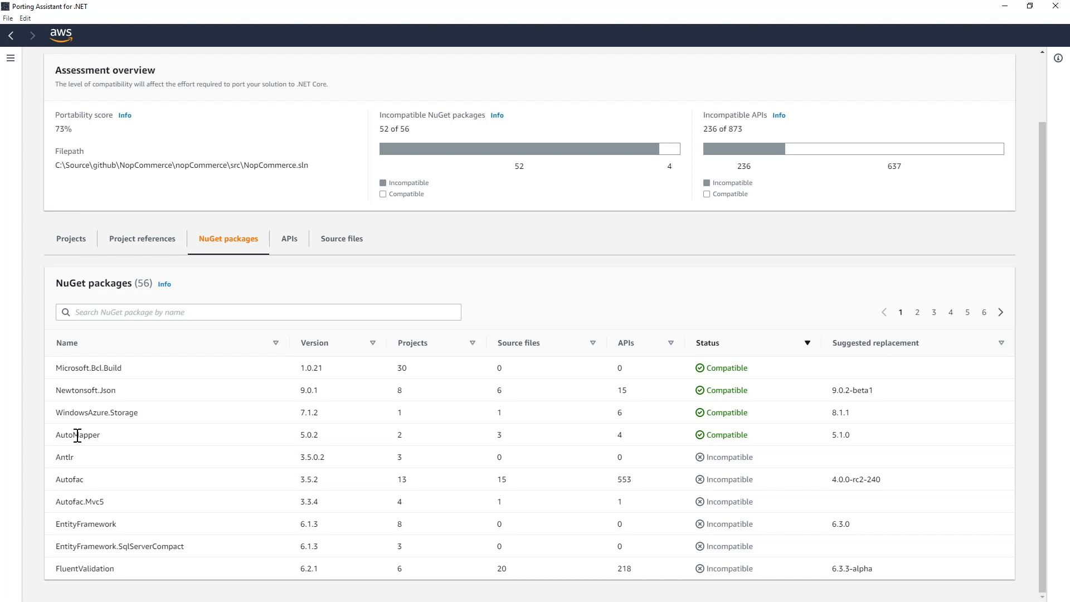
mouse_move(62, 473)
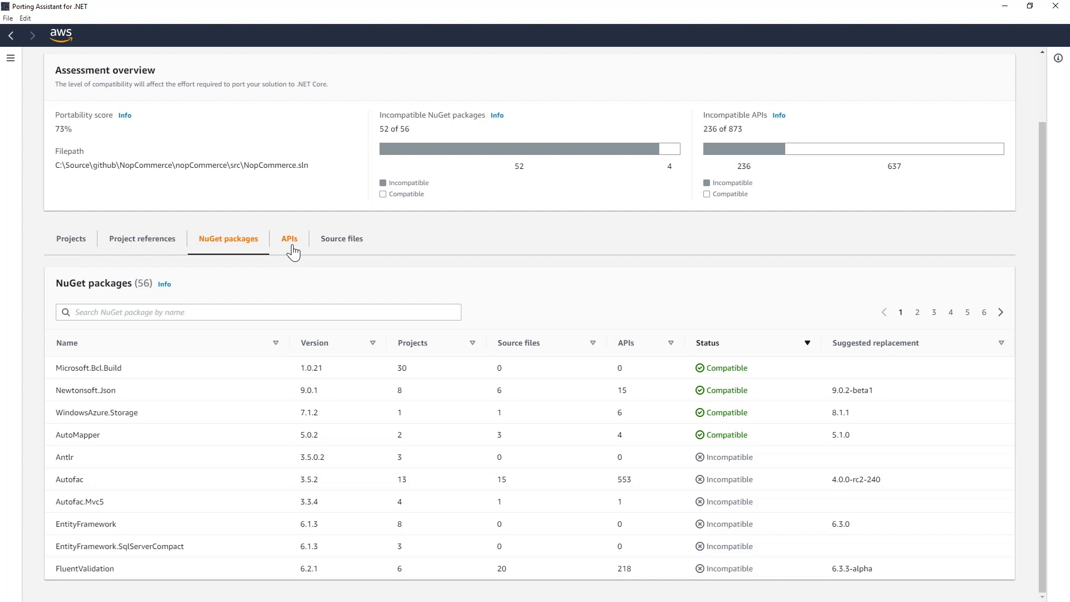
- Switch from the NuGet packages list to the APIs view
left_click(289, 238)
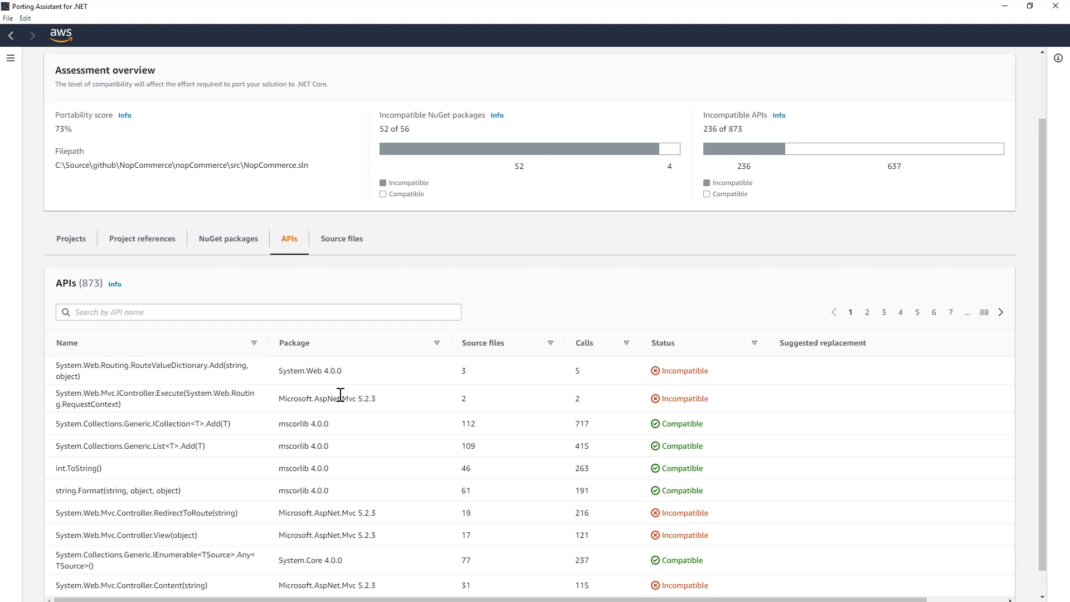
mouse_move(336, 246)
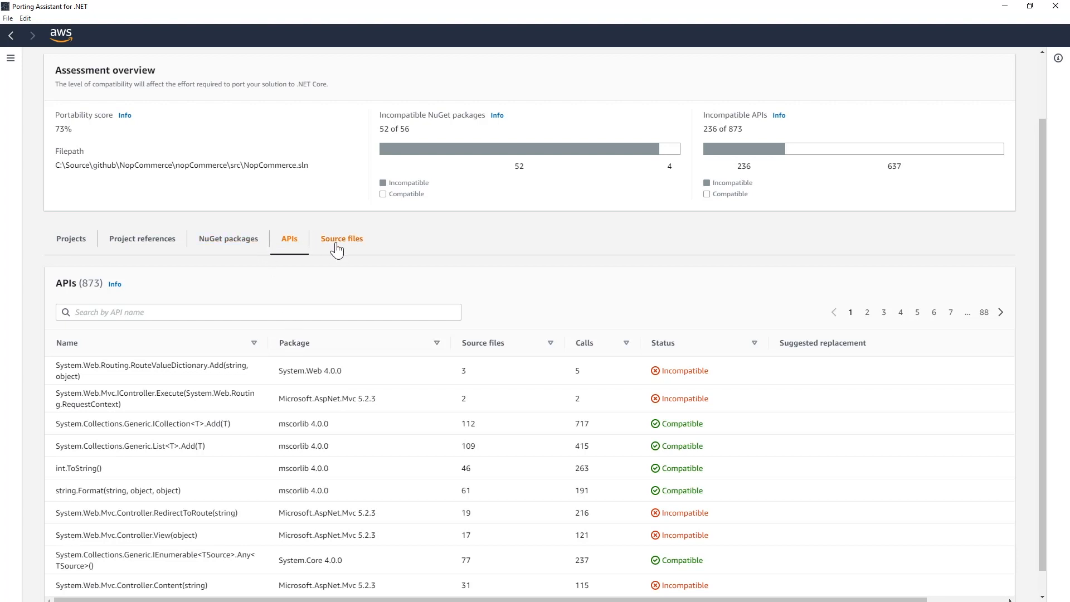
- Switch to the Source files view listing the 546 files with portability scores
left_click(342, 238)
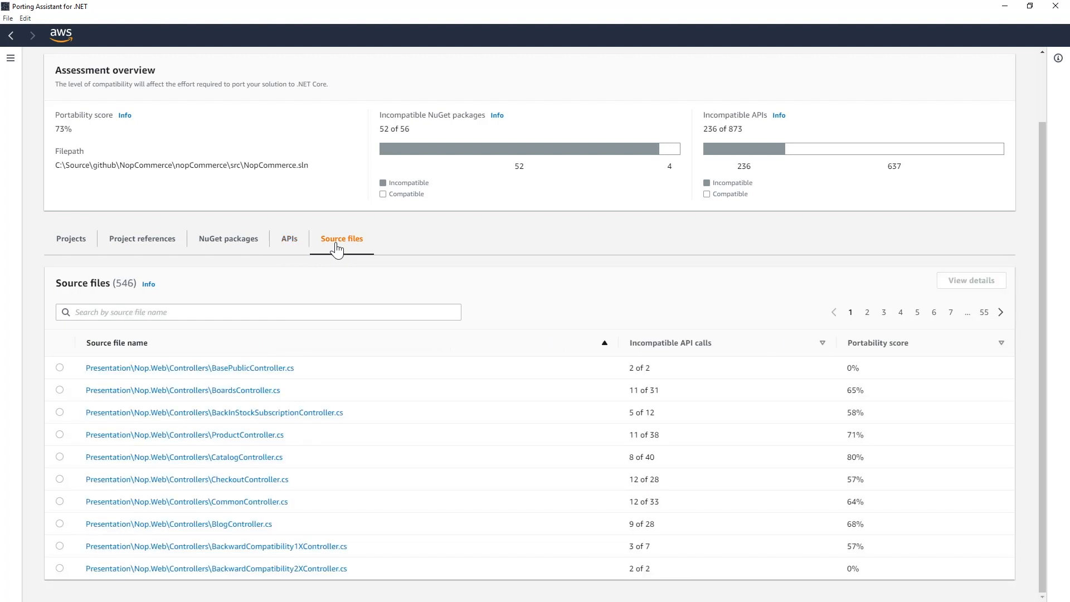
mouse_move(644, 366)
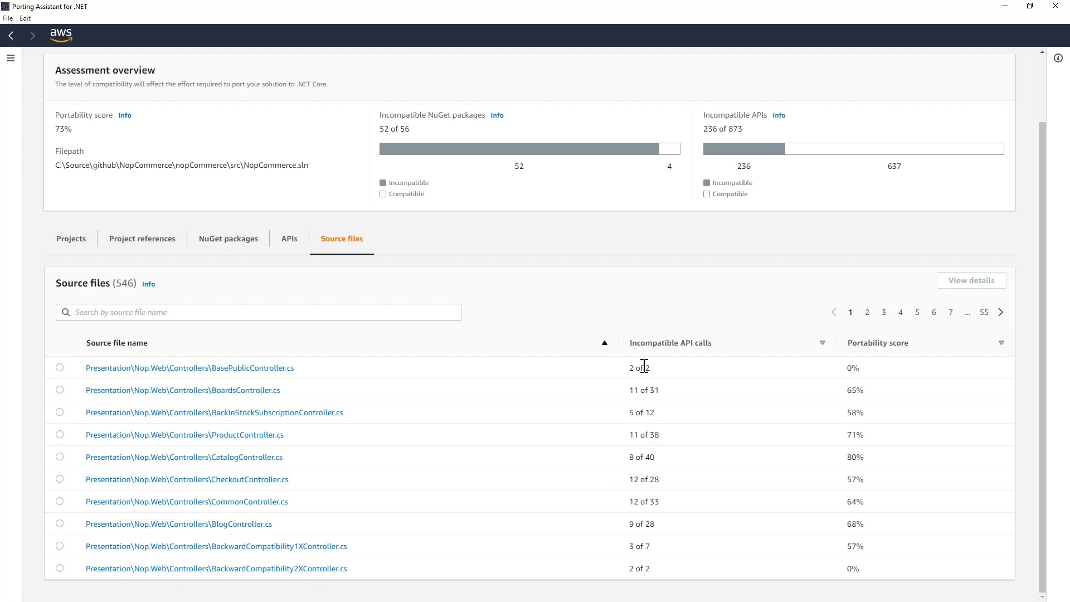
mouse_move(262, 370)
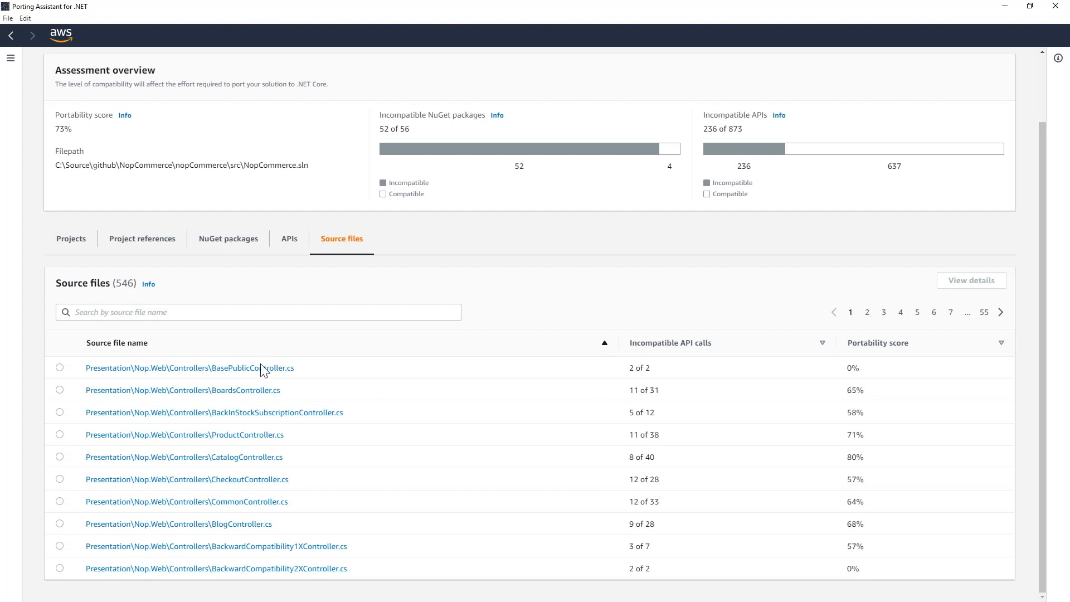
- Open BasePublicController.cs and scroll through its highlighted incompatible invocations
left_click(192, 368)
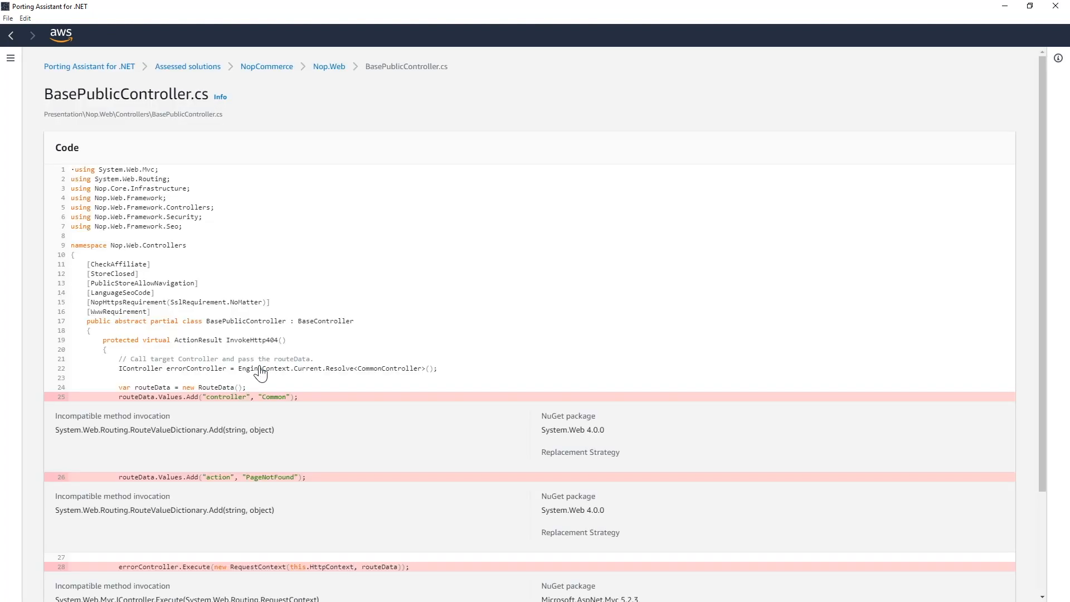
scroll("down", 3)
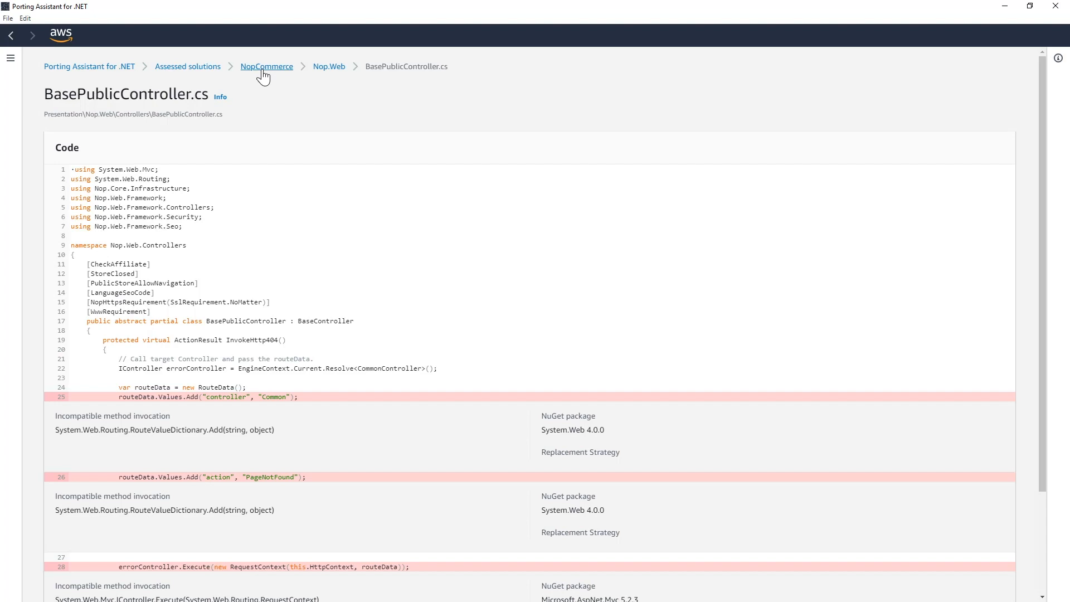
- Return to the NopCommerce overview and select the Nop.Admin project for porting
left_click(266, 66)
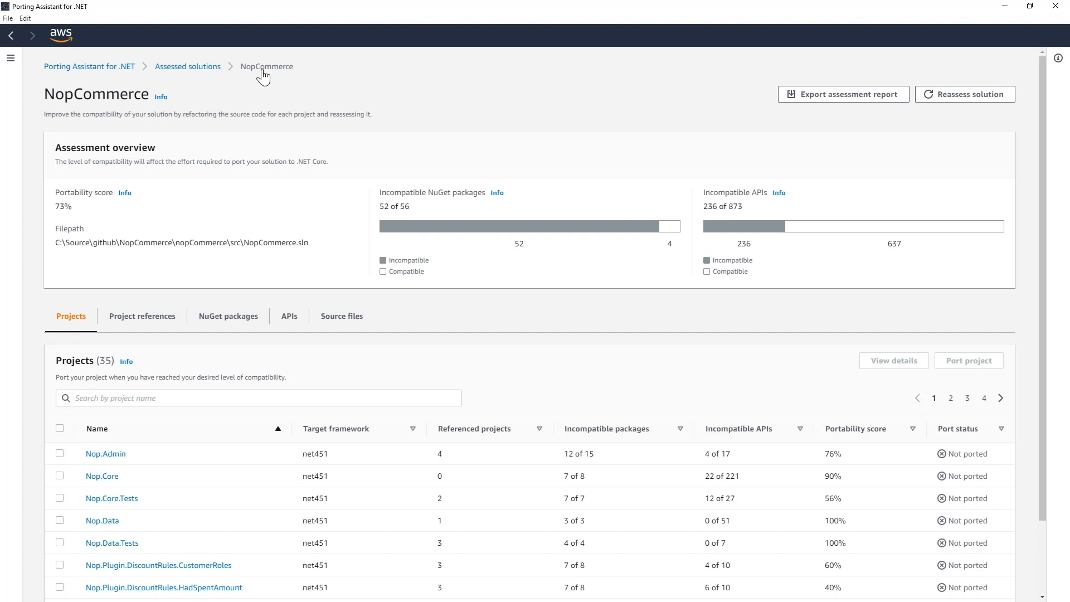
mouse_move(194, 129)
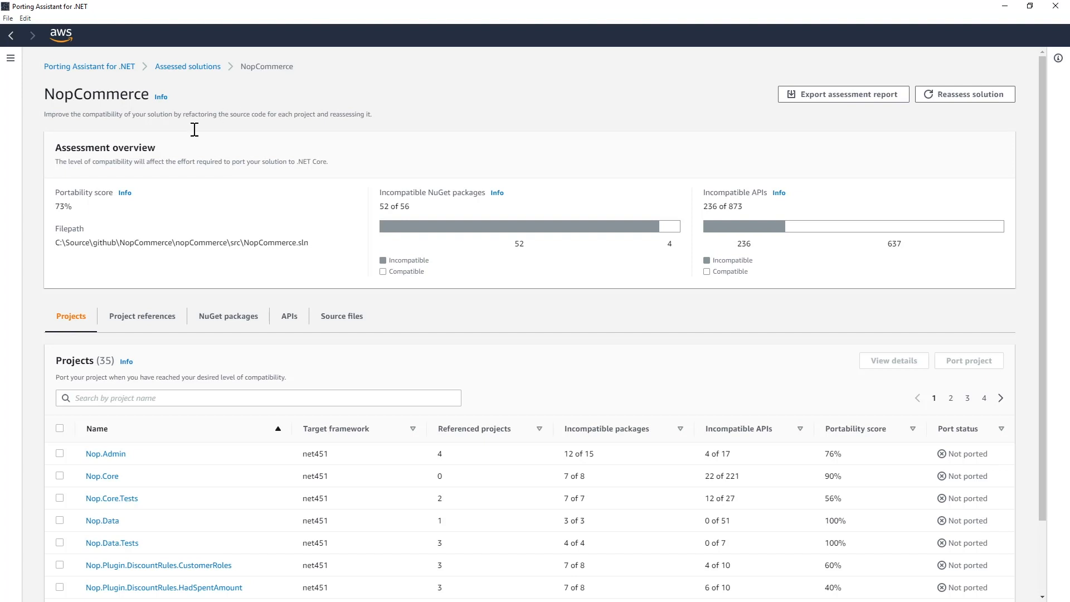
left_click(60, 454)
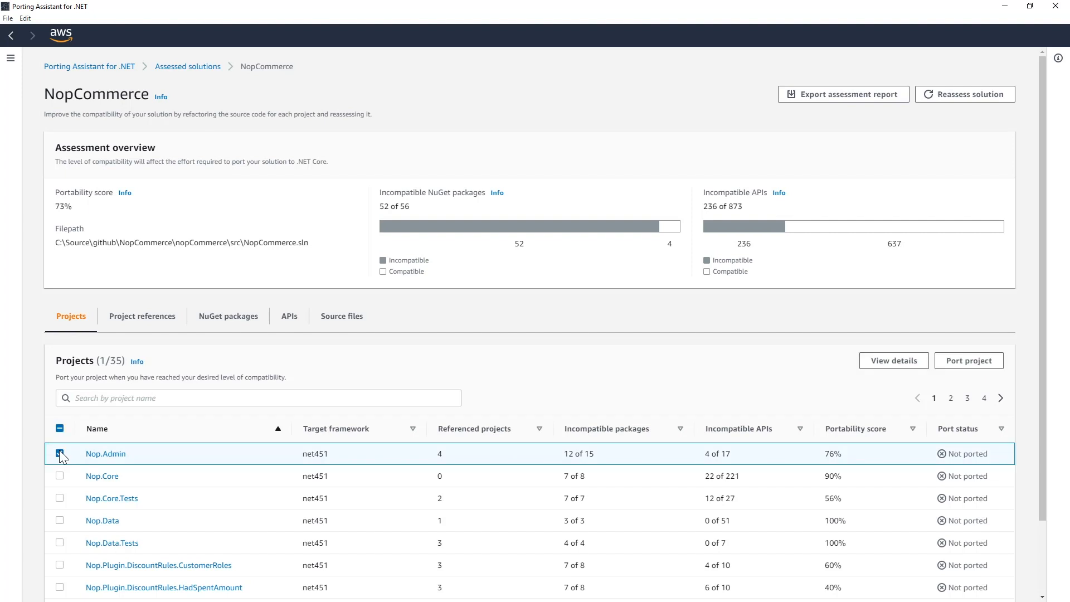
left_click(61, 454)
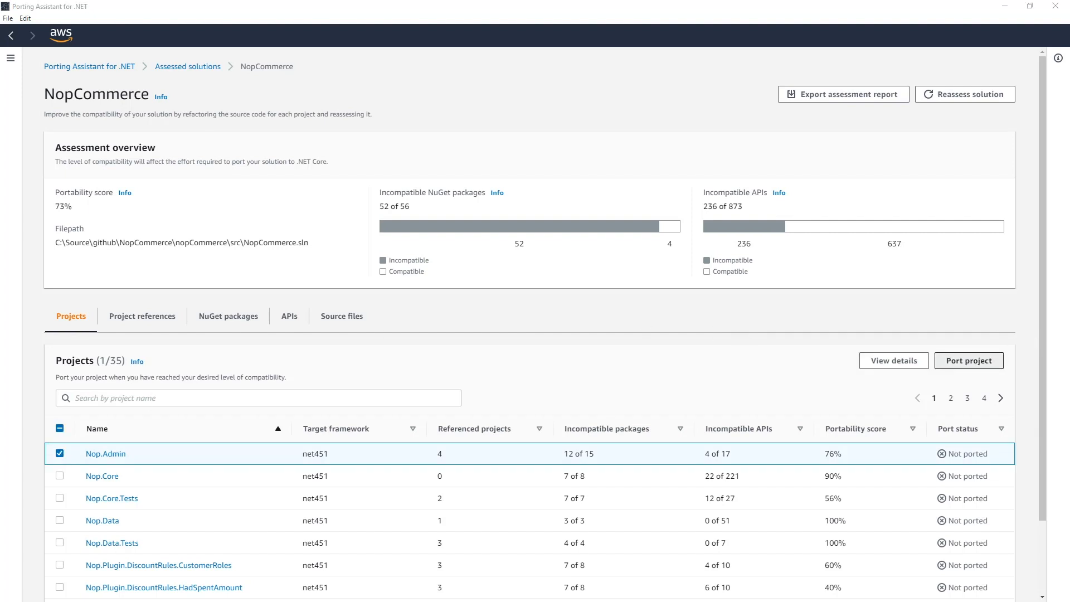
- Begin porting Nop.Admin with the write method 'Modify source in place' and save
left_click(969, 361)
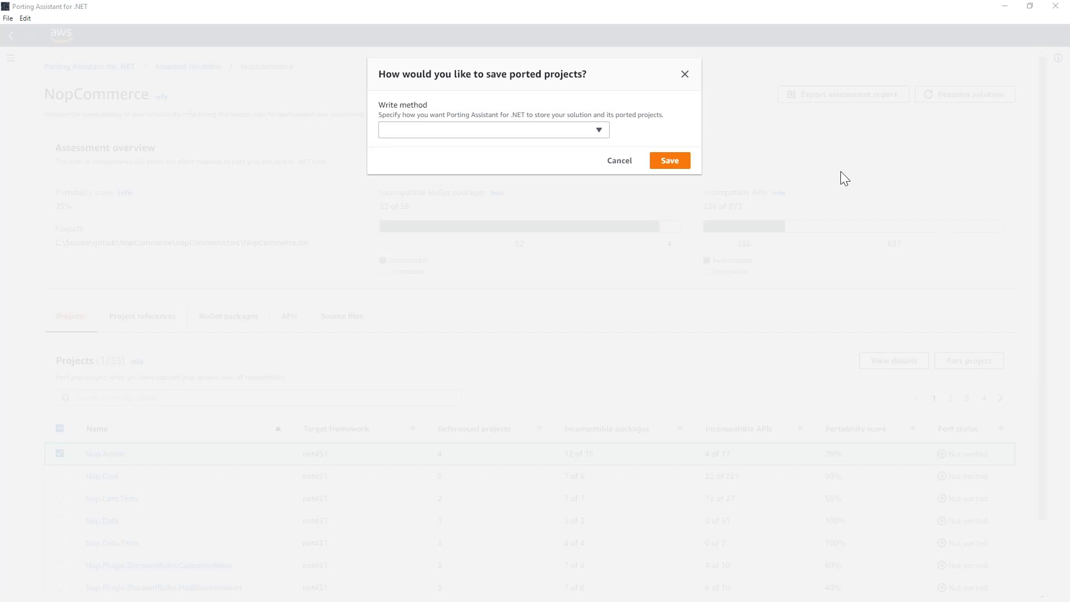
mouse_move(502, 177)
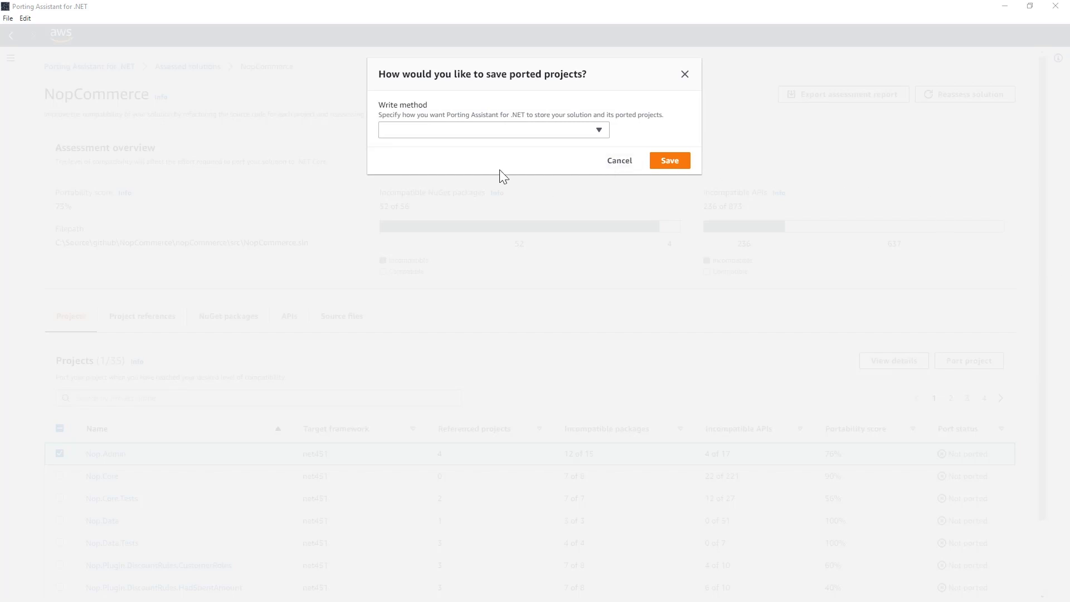
mouse_move(496, 153)
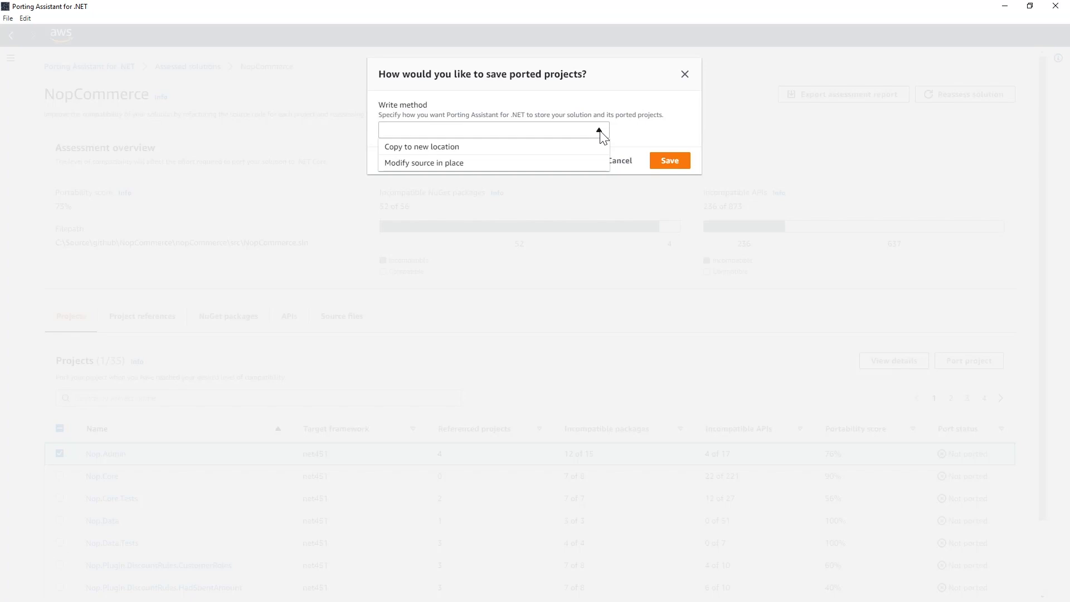
mouse_move(555, 147)
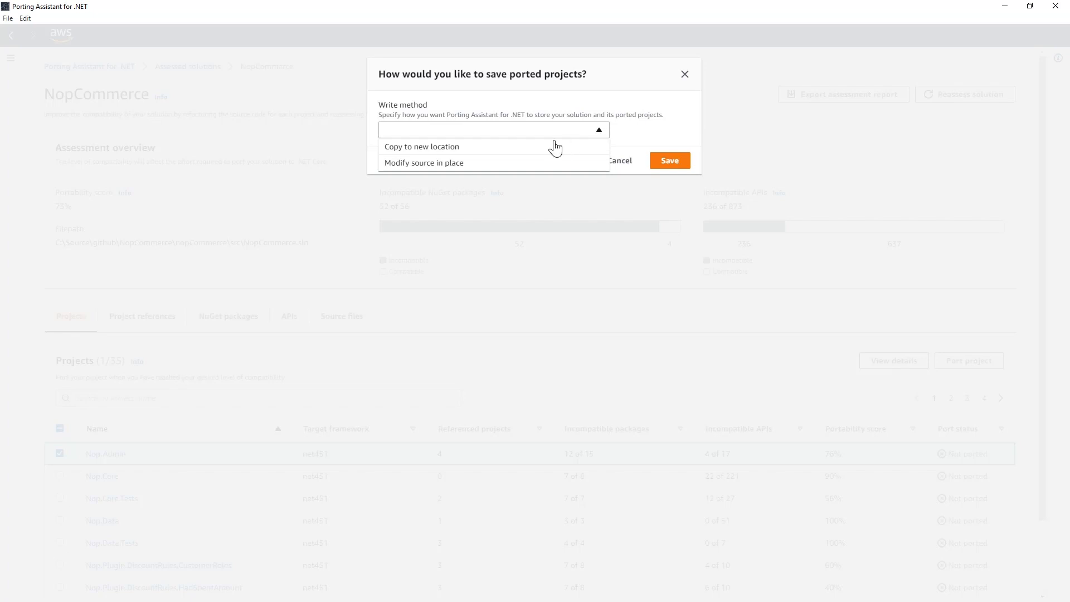
left_click(424, 162)
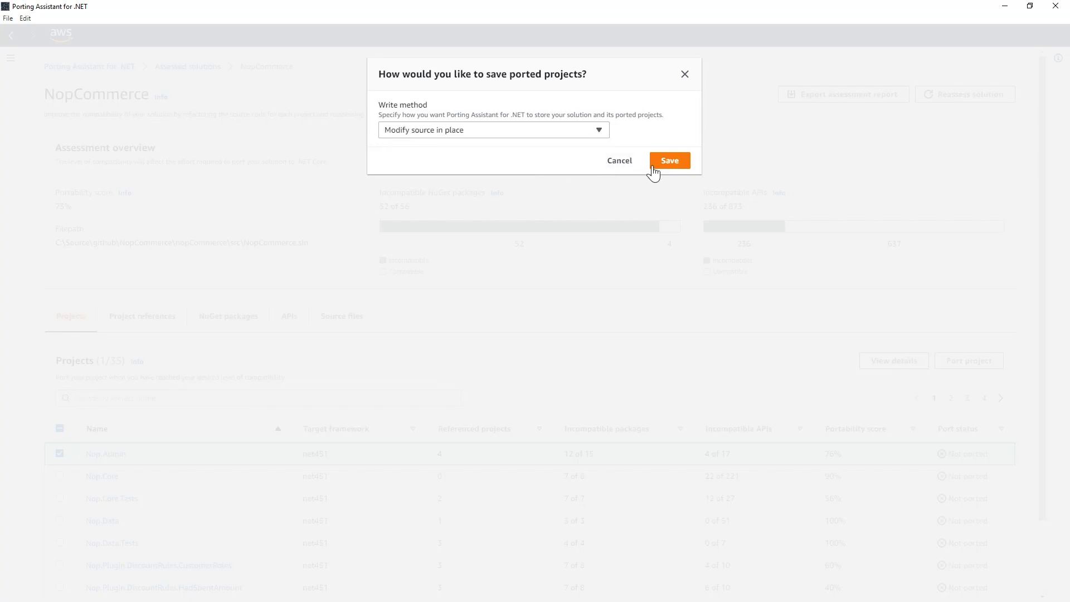
left_click(670, 161)
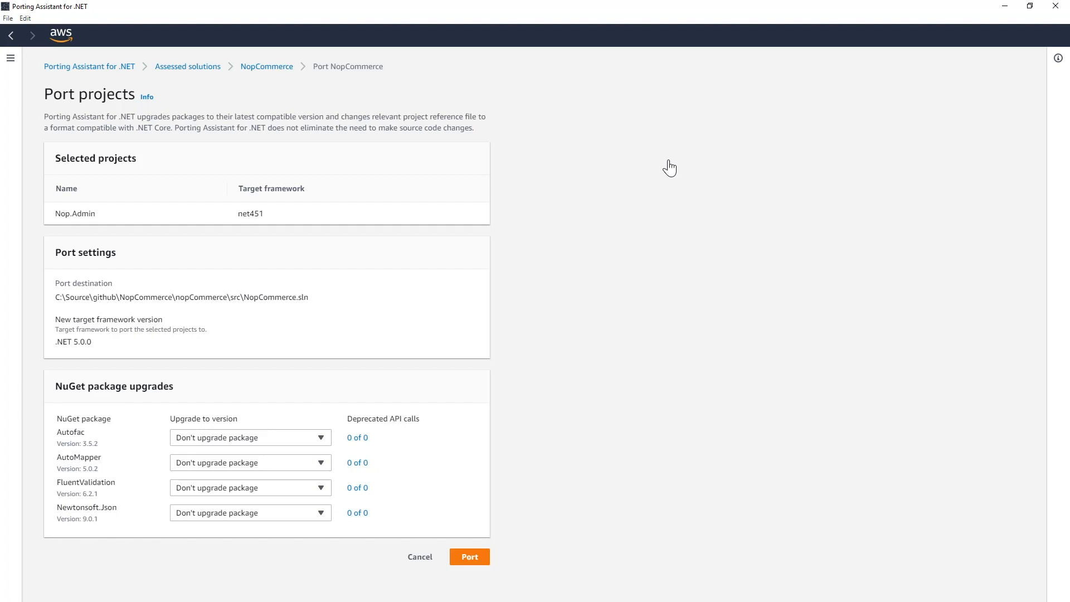
mouse_move(158, 331)
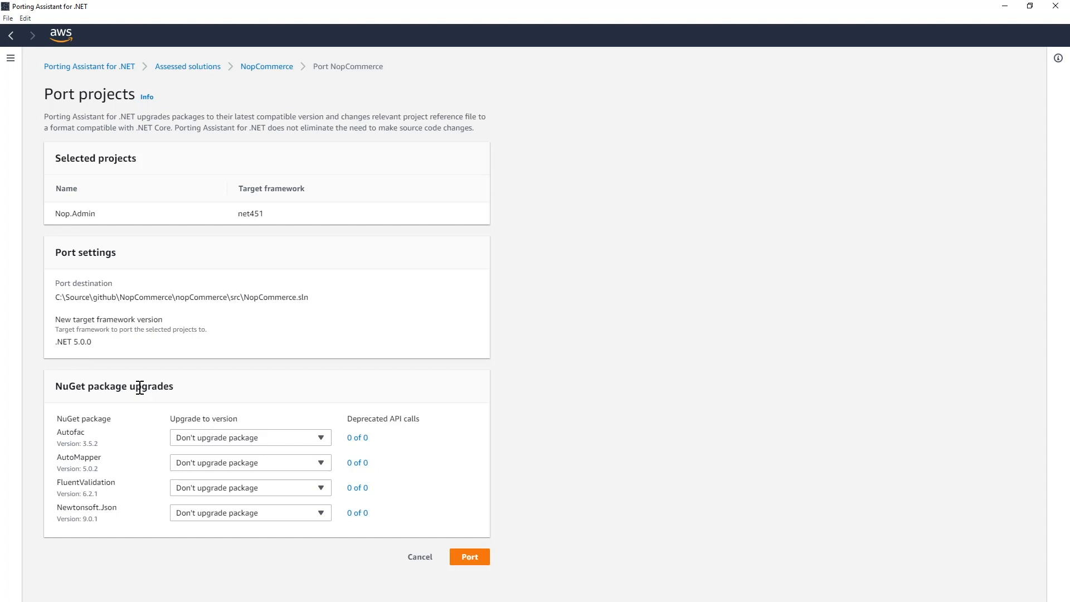
mouse_move(197, 406)
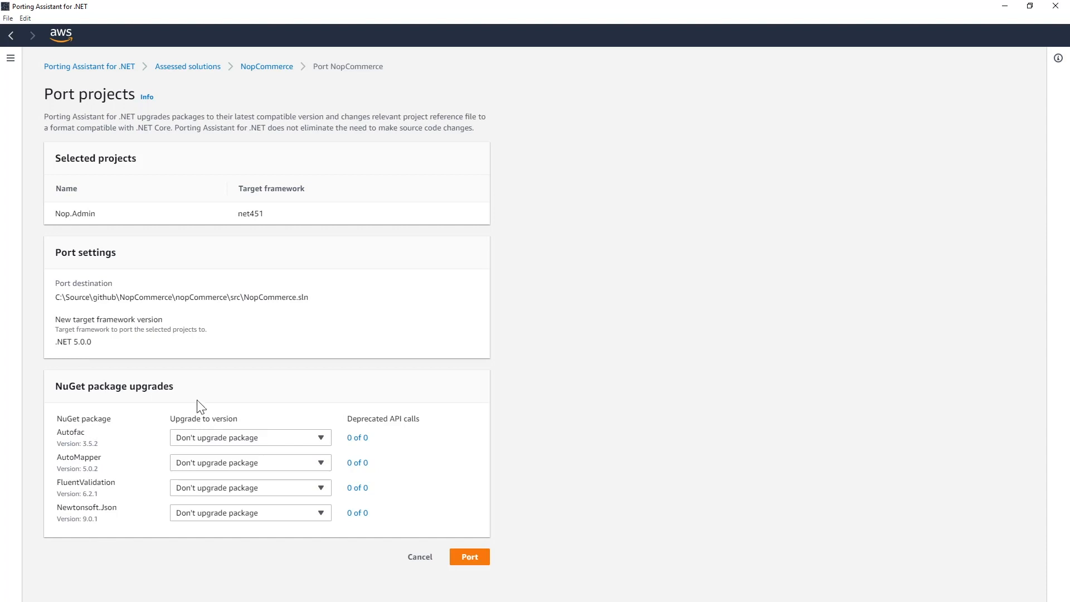
- Set Autofac's upgrade version to 6.0.0 and start the port of Nop.Admin to .NET 5.0.0
left_click(250, 438)
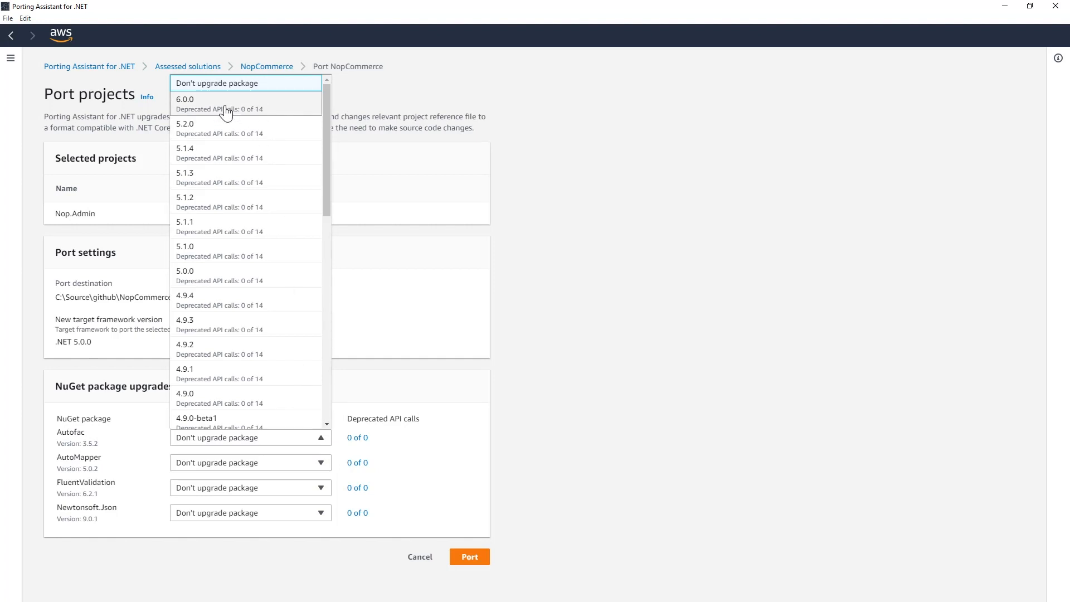
left_click(208, 103)
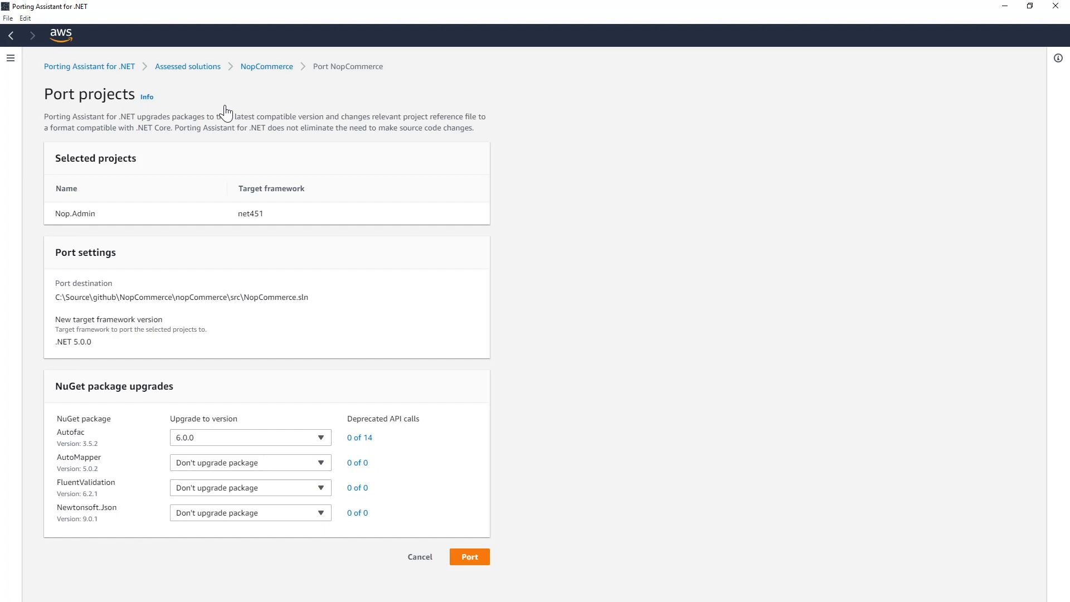
mouse_move(321, 457)
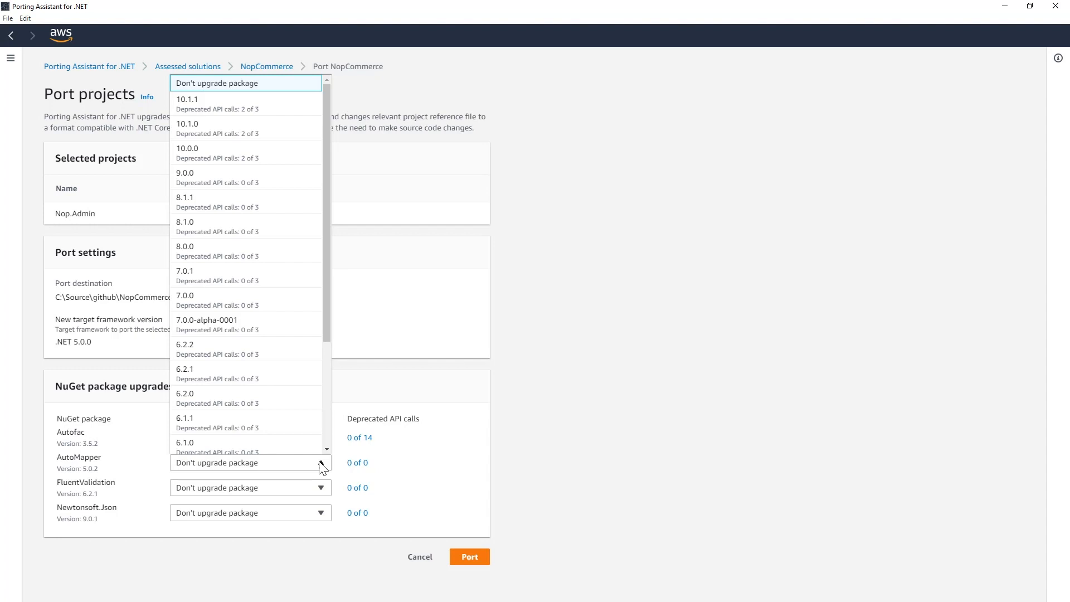
mouse_move(269, 184)
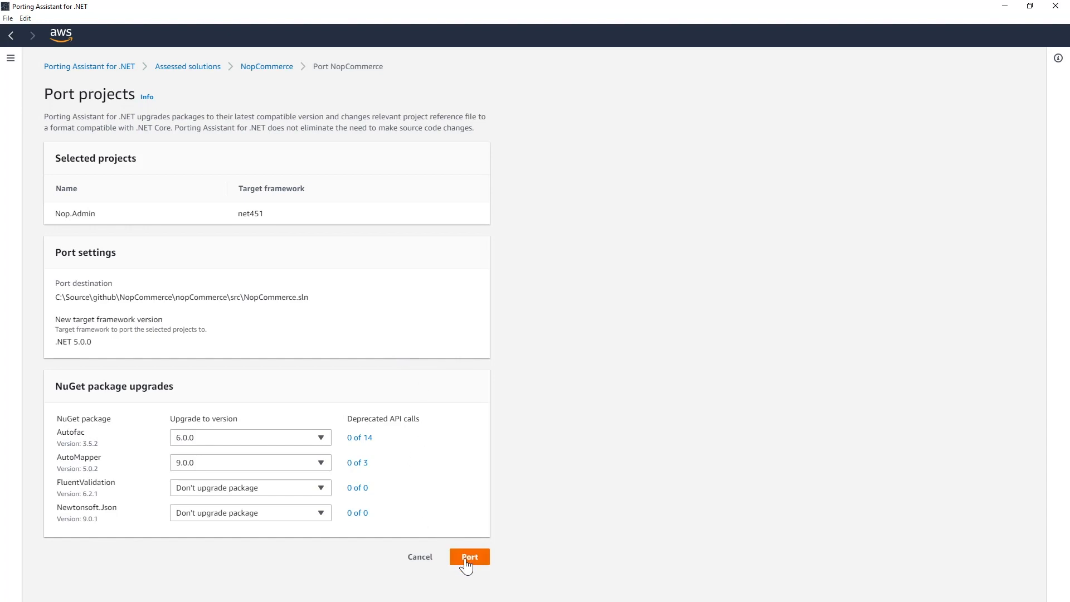
left_click(470, 557)
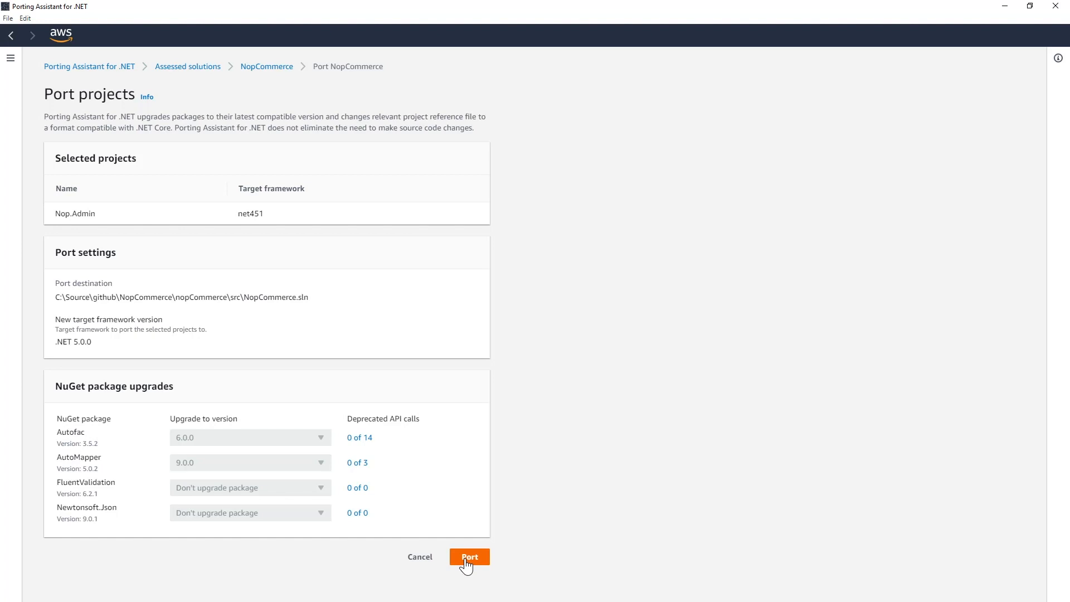
left_click(469, 557)
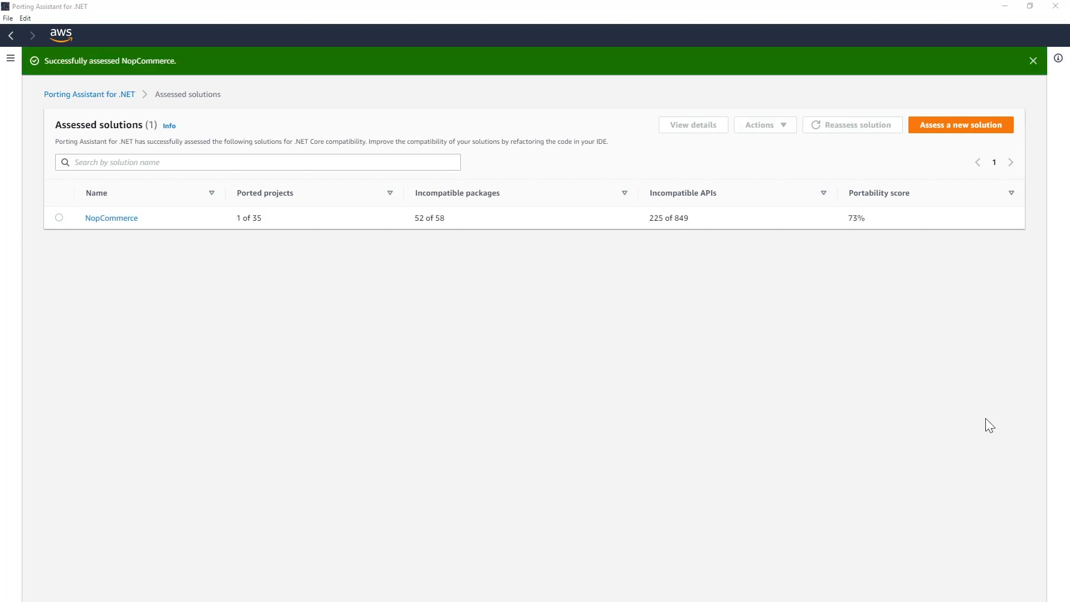
mouse_move(667, 347)
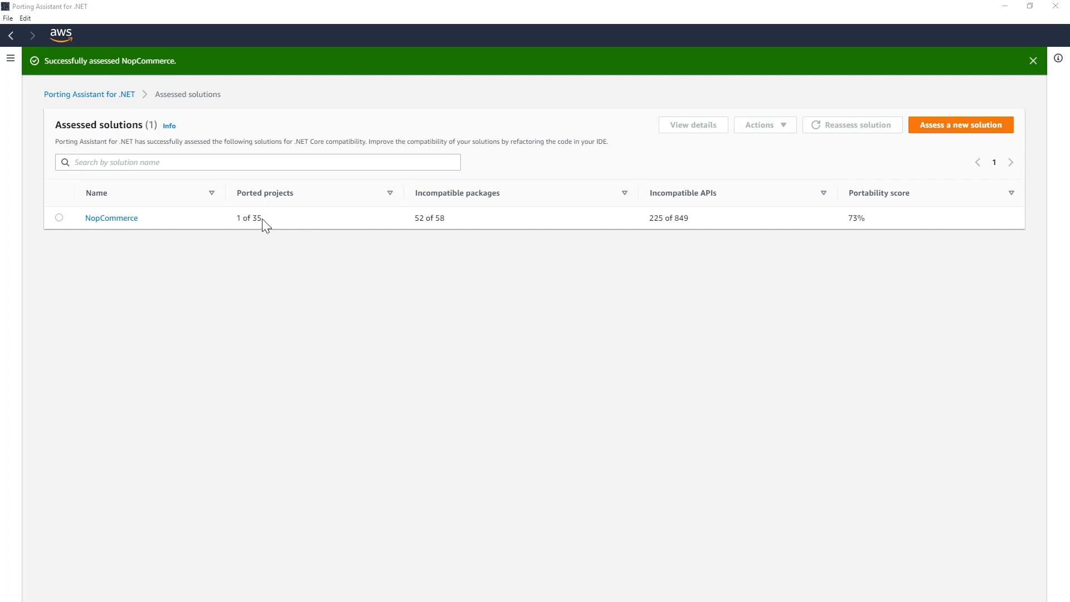
mouse_move(224, 218)
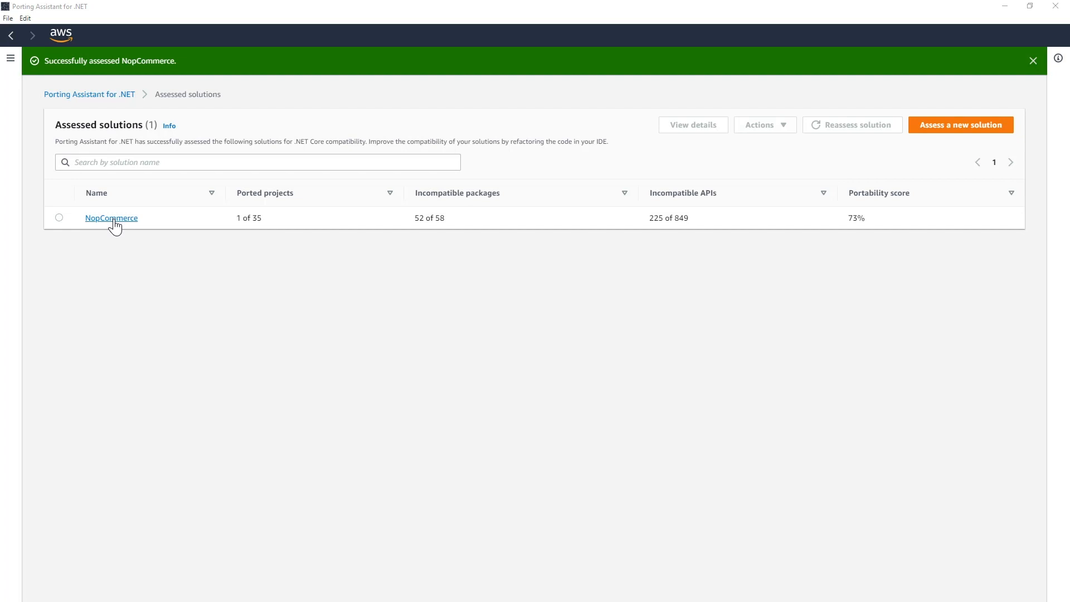
- Open the NopCommerce solution details, now listing Nop.Admin as ported to net5.0
left_click(111, 218)
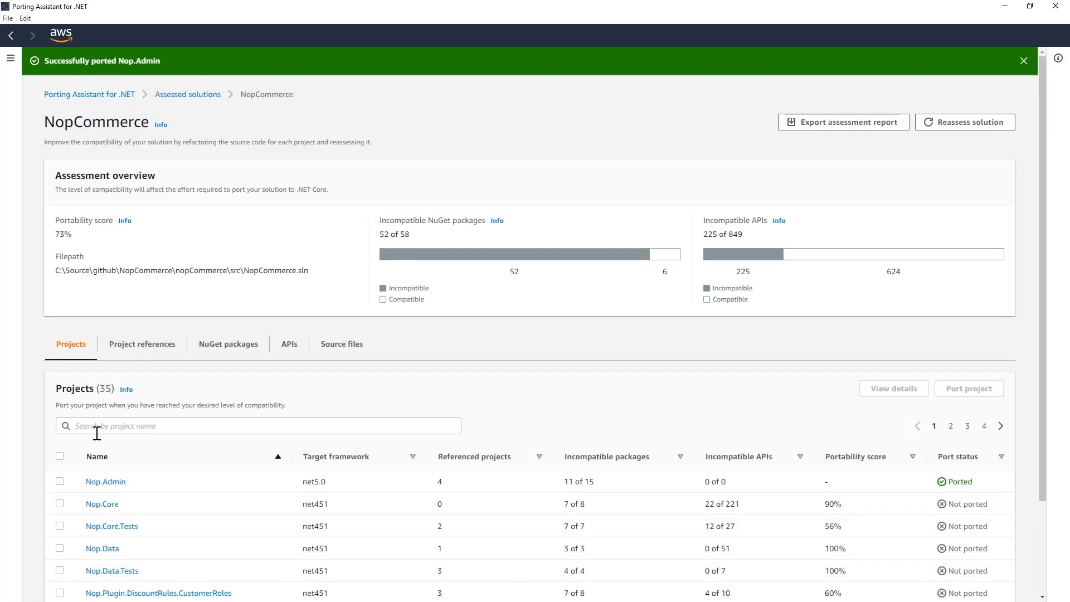
mouse_move(683, 520)
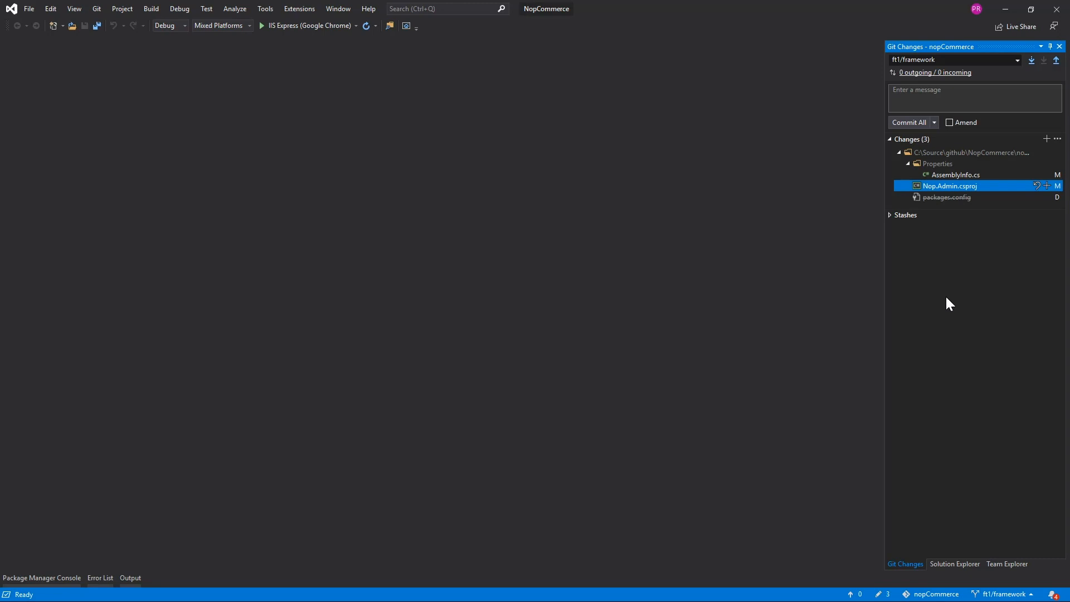
mouse_move(1038, 168)
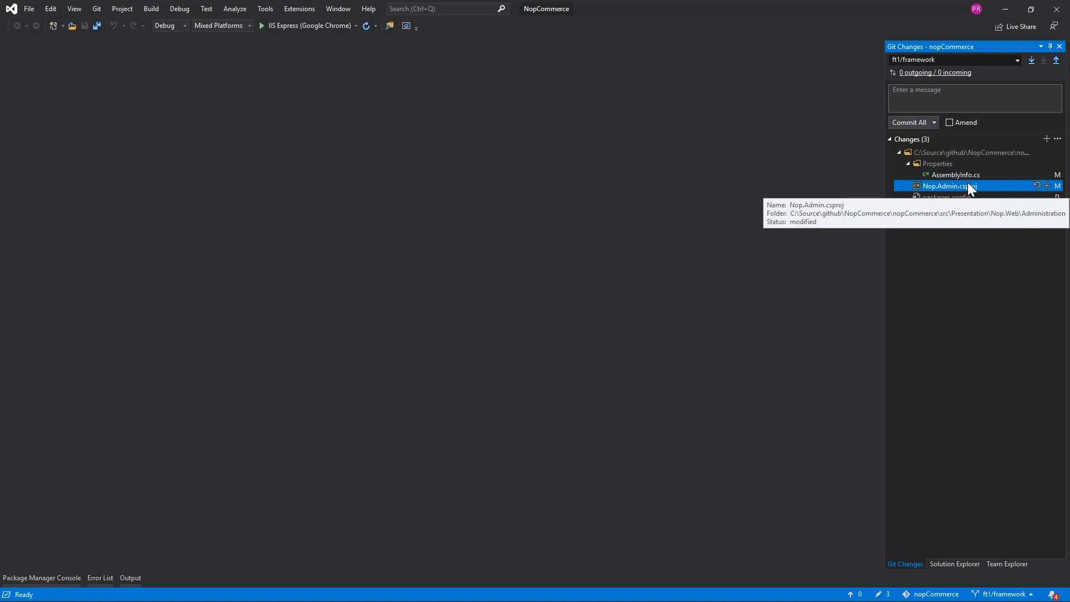
mouse_move(971, 189)
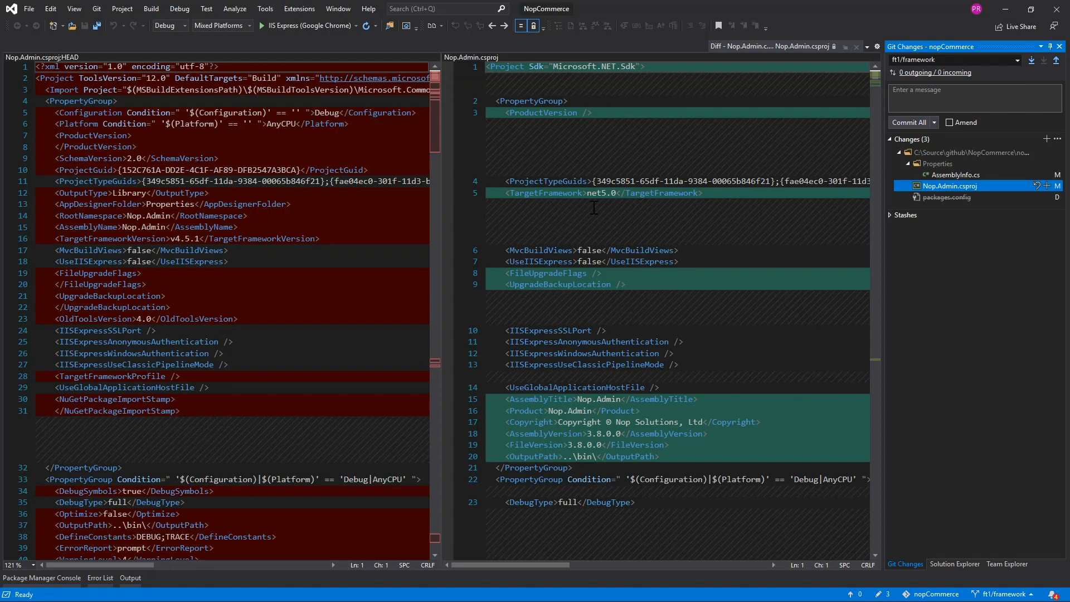
mouse_move(633, 193)
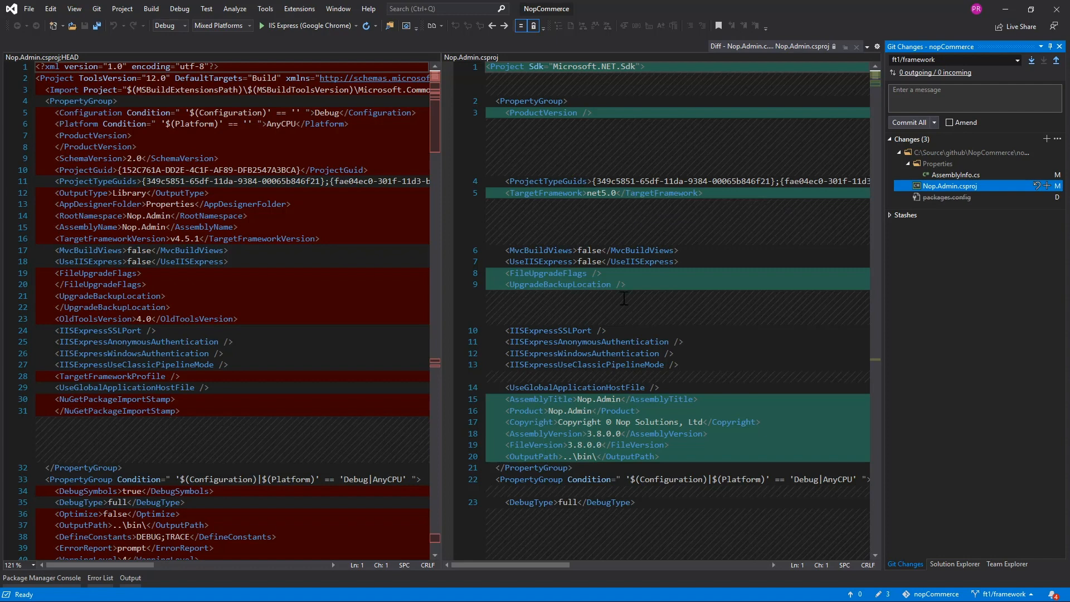
- Scroll the Nop.Admin.csproj diff to the PackageReference entries for Autofac 6.0.0 and AutoMapper 9.0.0
scroll("down", 3)
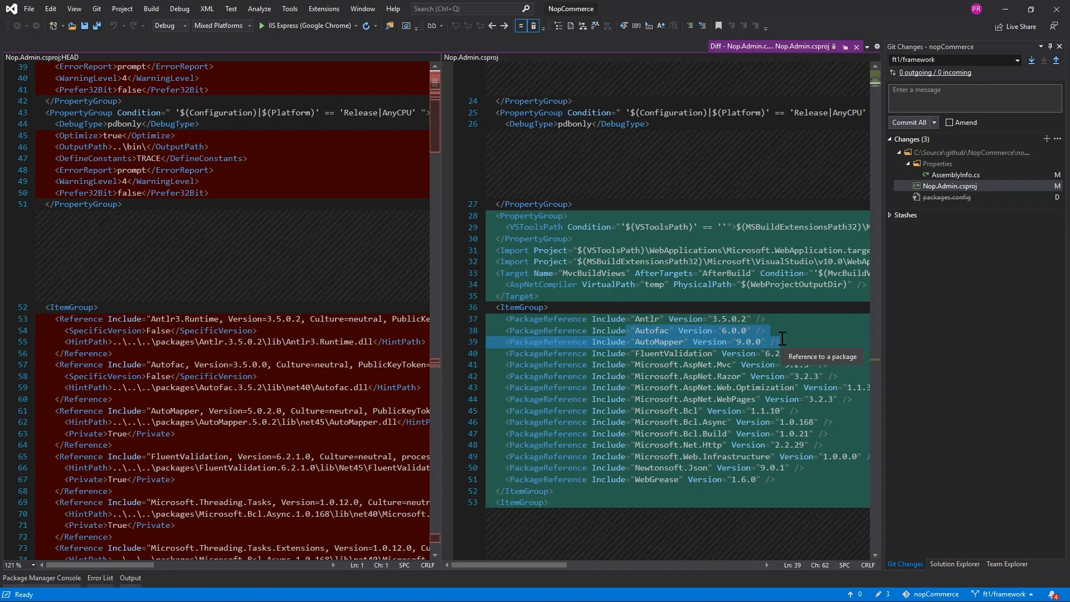
scroll("down", 3)
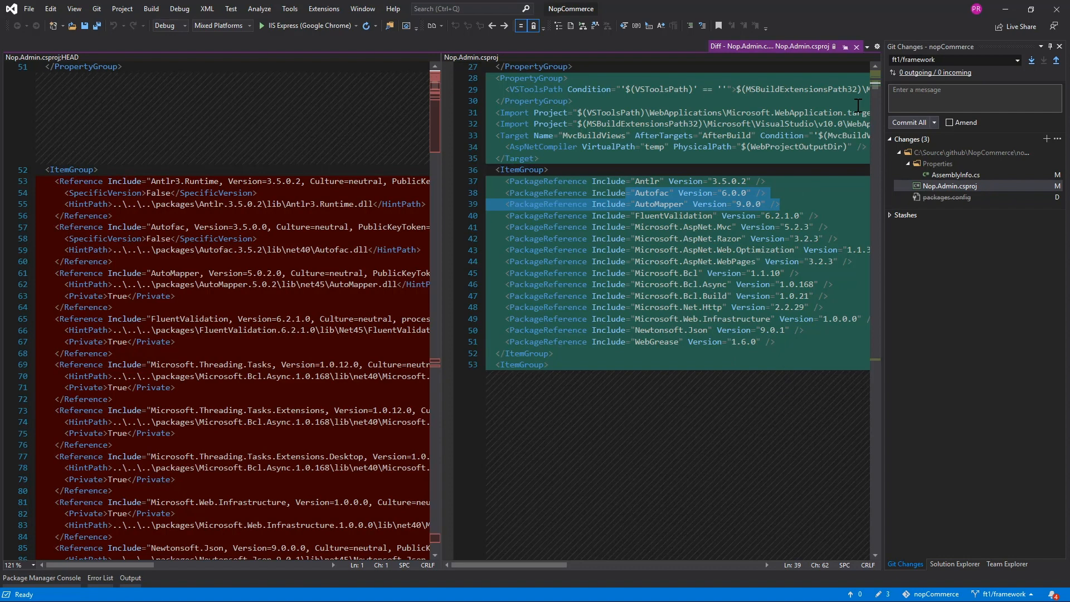
mouse_move(1004, 10)
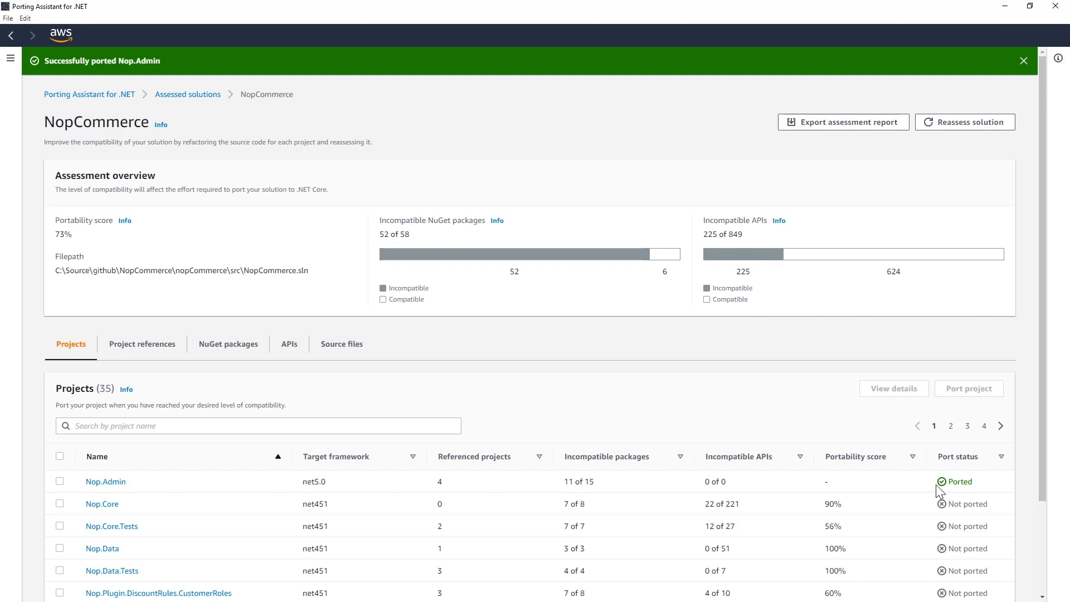
mouse_move(959, 482)
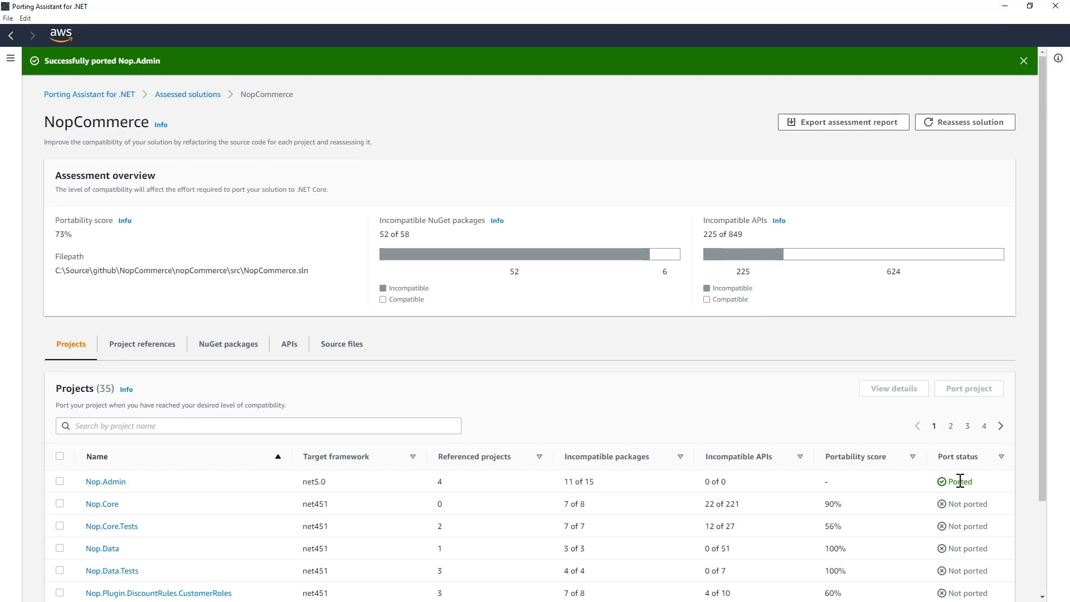
mouse_move(965, 478)
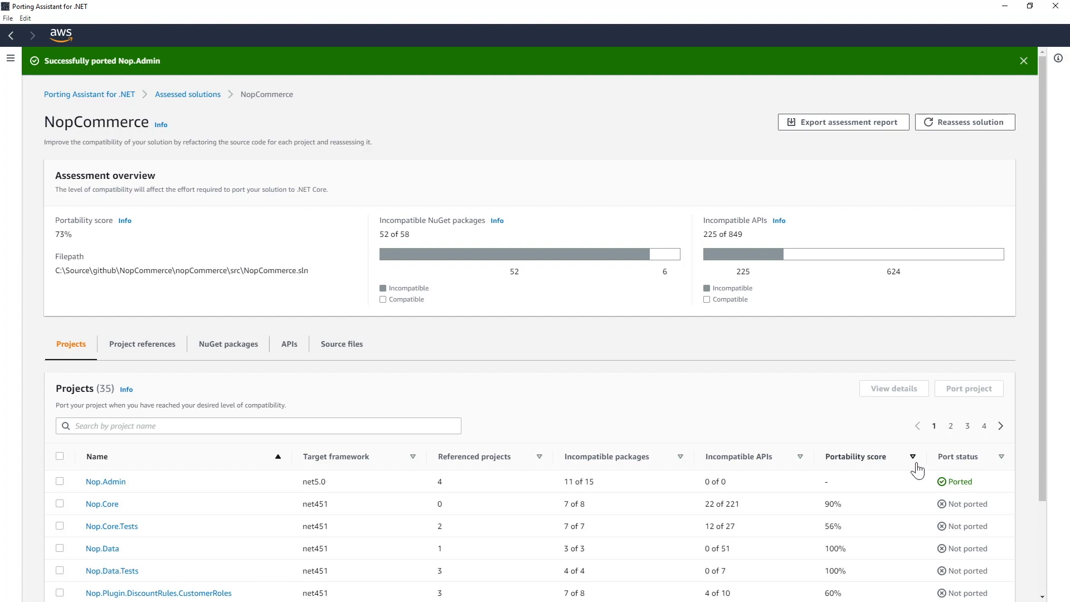
- Scroll the Projects table to the Port status showing Nop.Admin Ported on net5.0
scroll("down", 3)
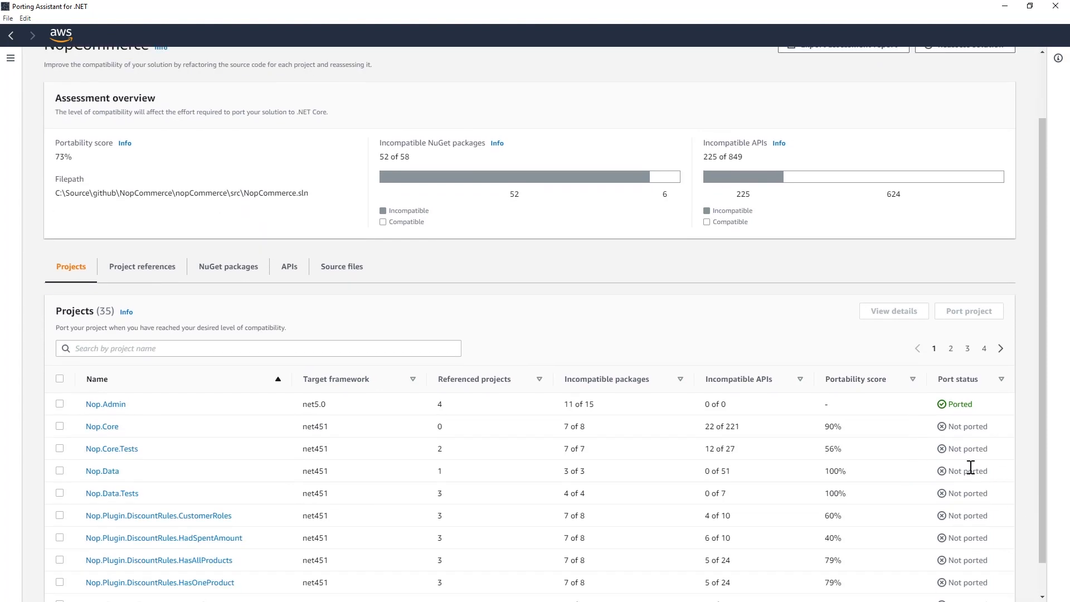